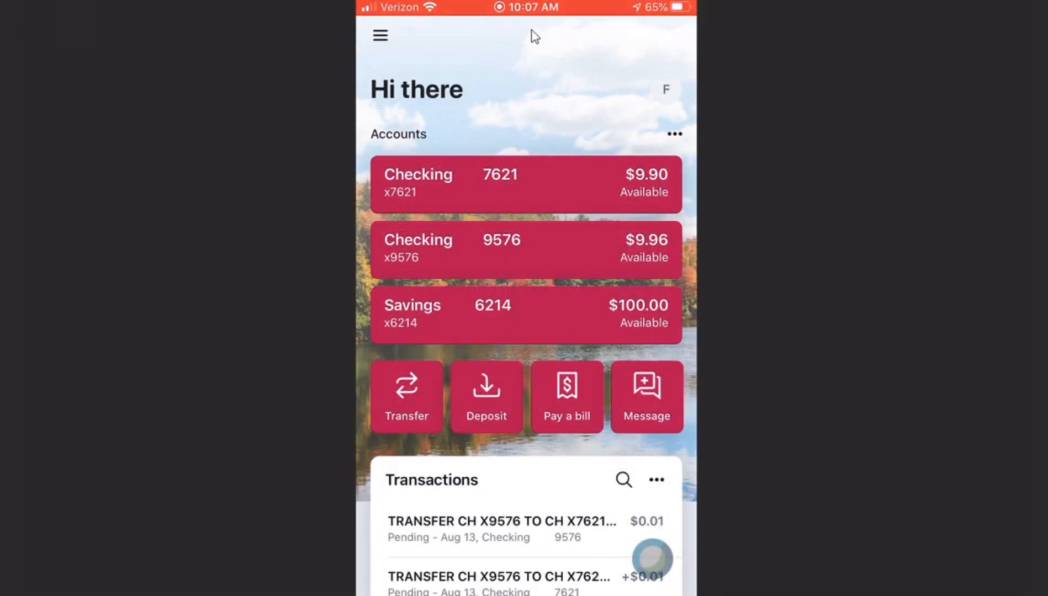
Step: Review Checking 7621's transactions in the mobile app, then open its Deposit check screen
click(525, 184)
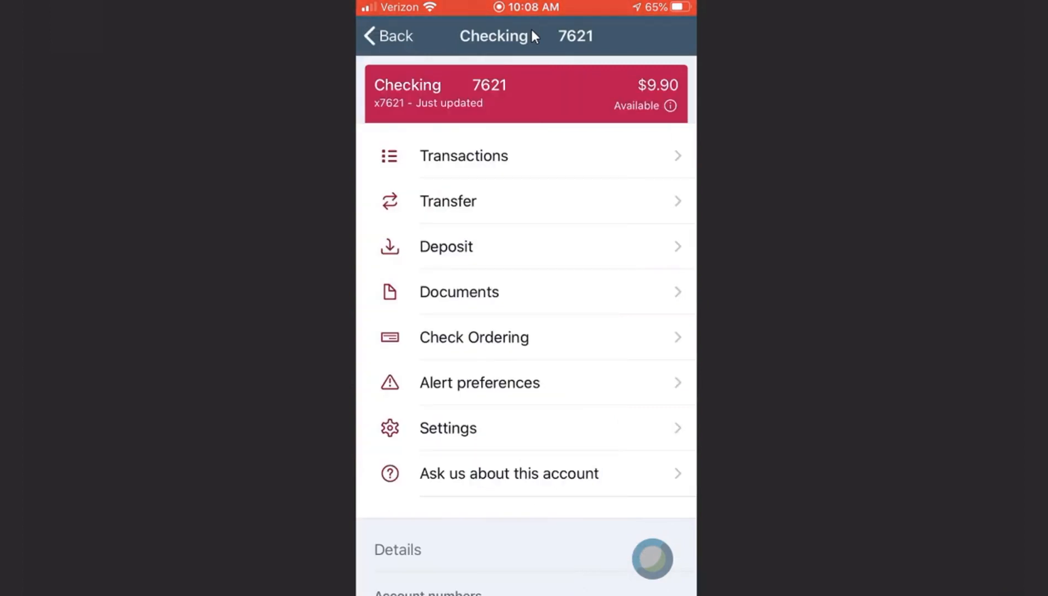
click(463, 155)
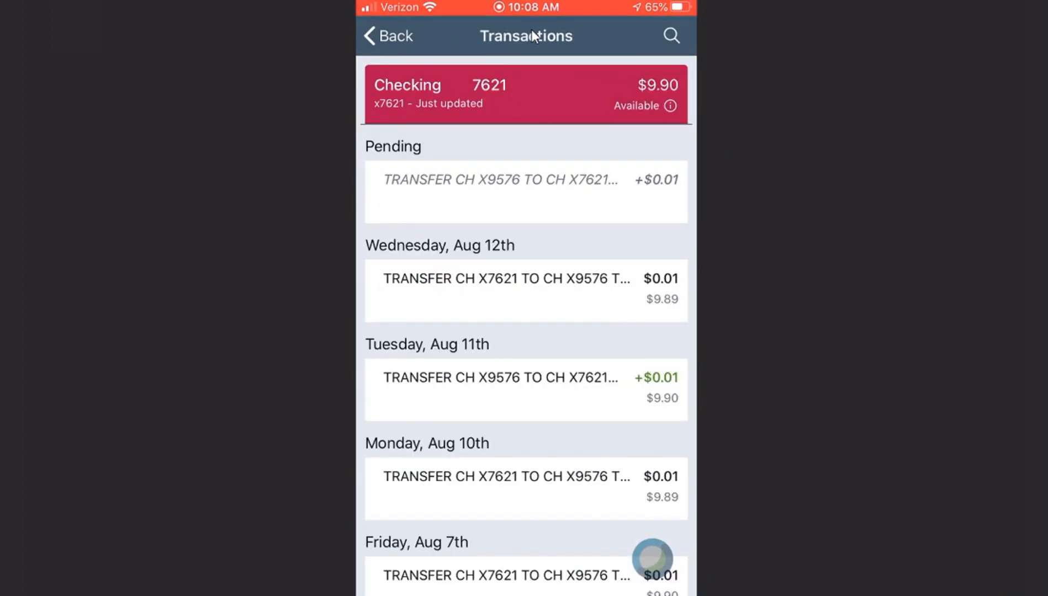
click(388, 35)
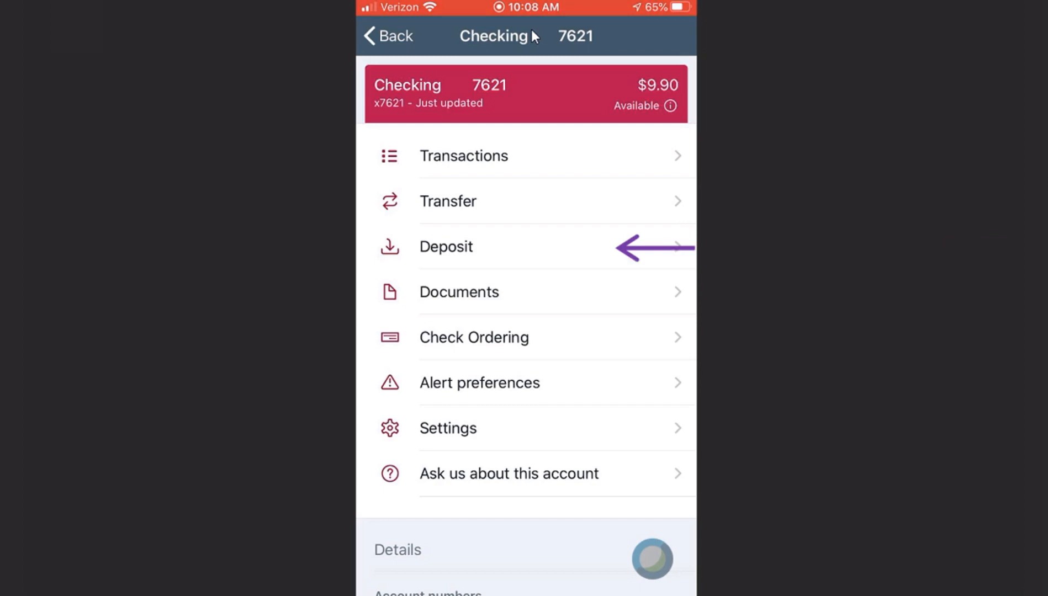
click(445, 246)
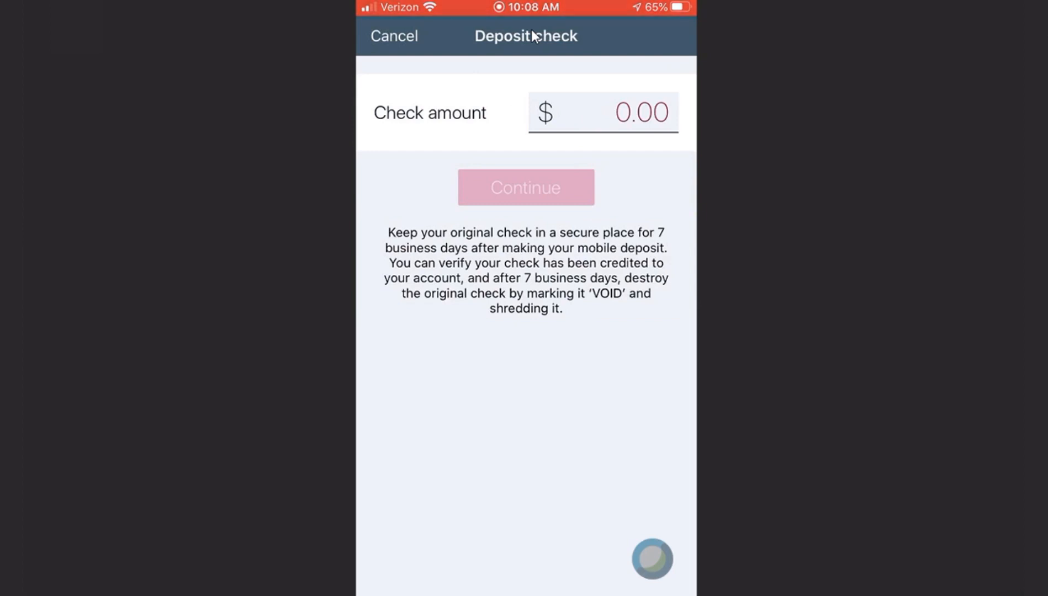
click(393, 35)
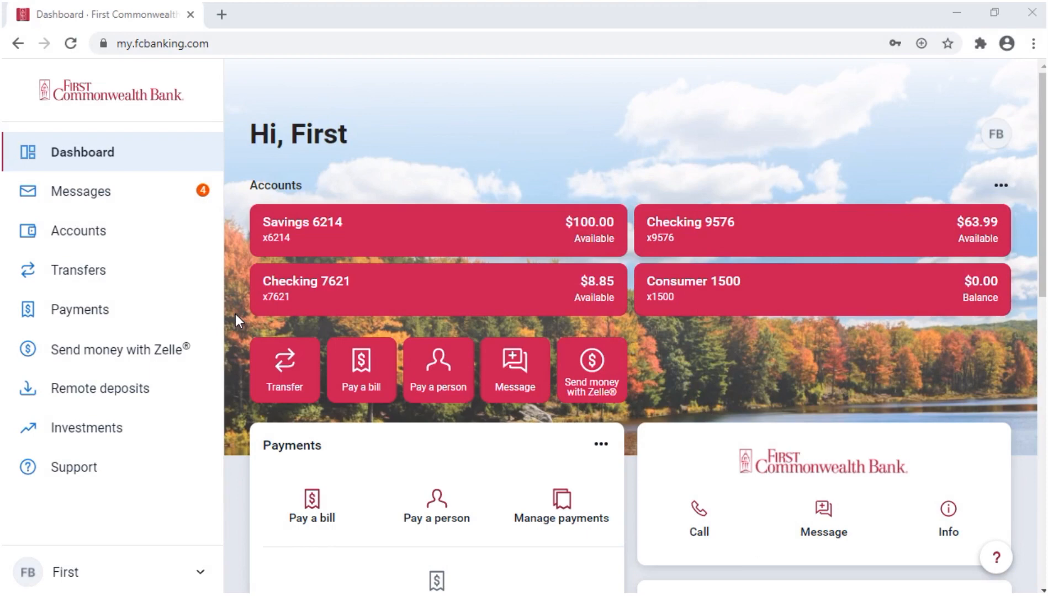
mouse_move(269, 344)
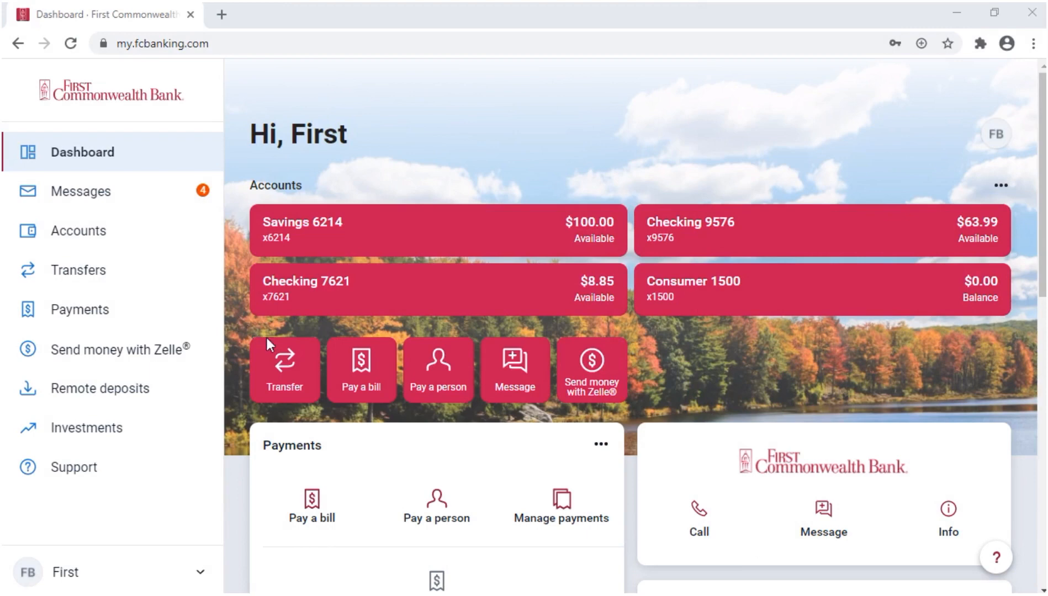
click(283, 369)
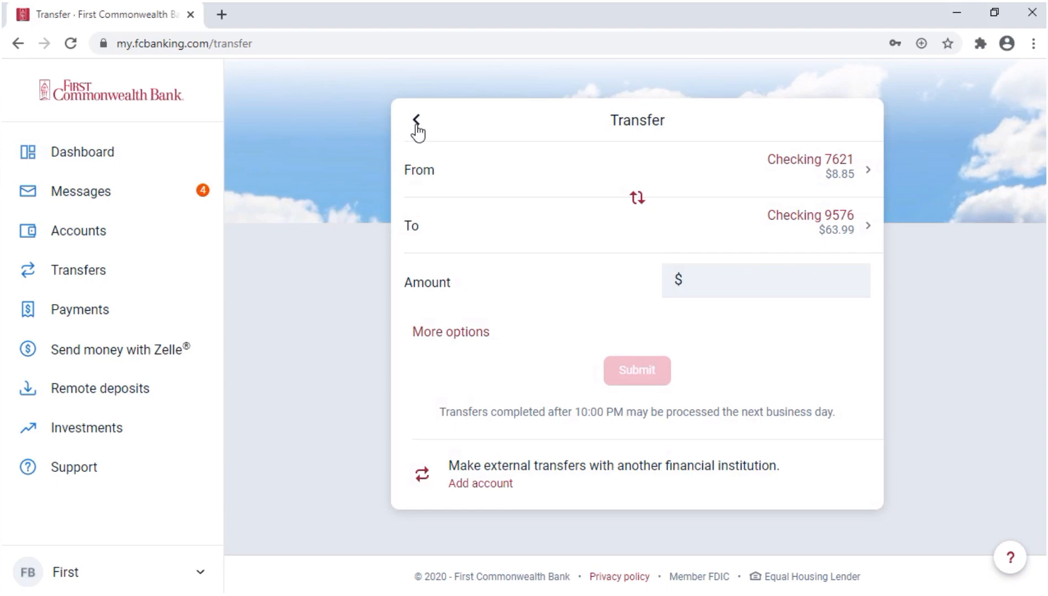
click(417, 121)
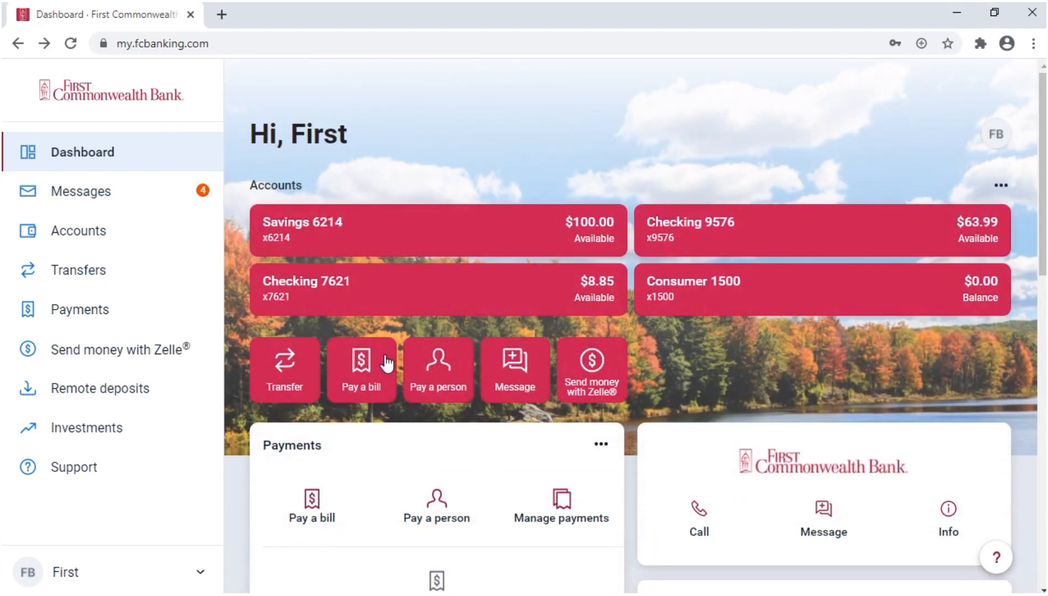
click(360, 371)
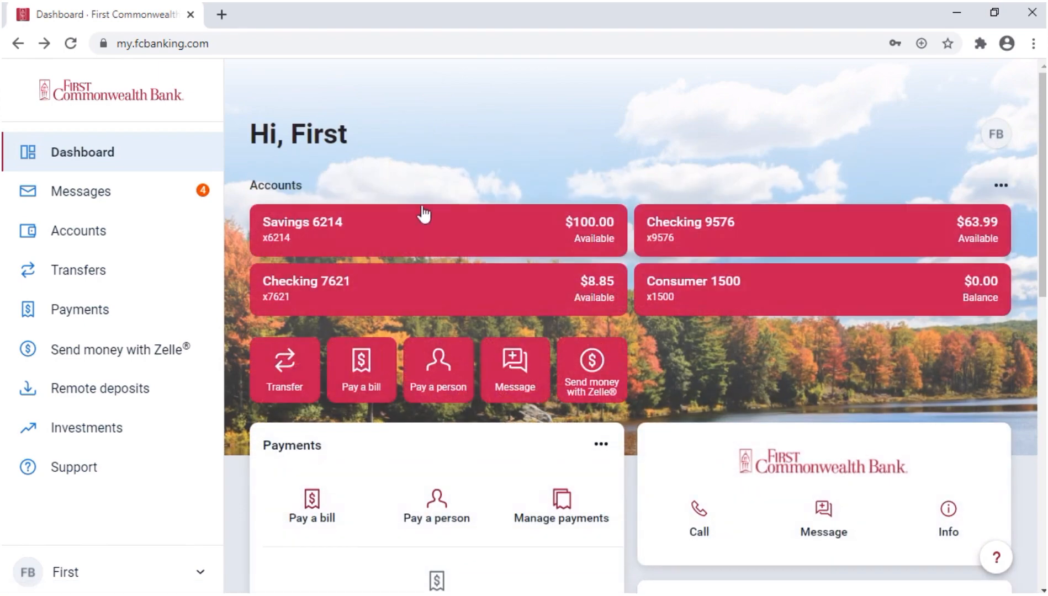
click(437, 369)
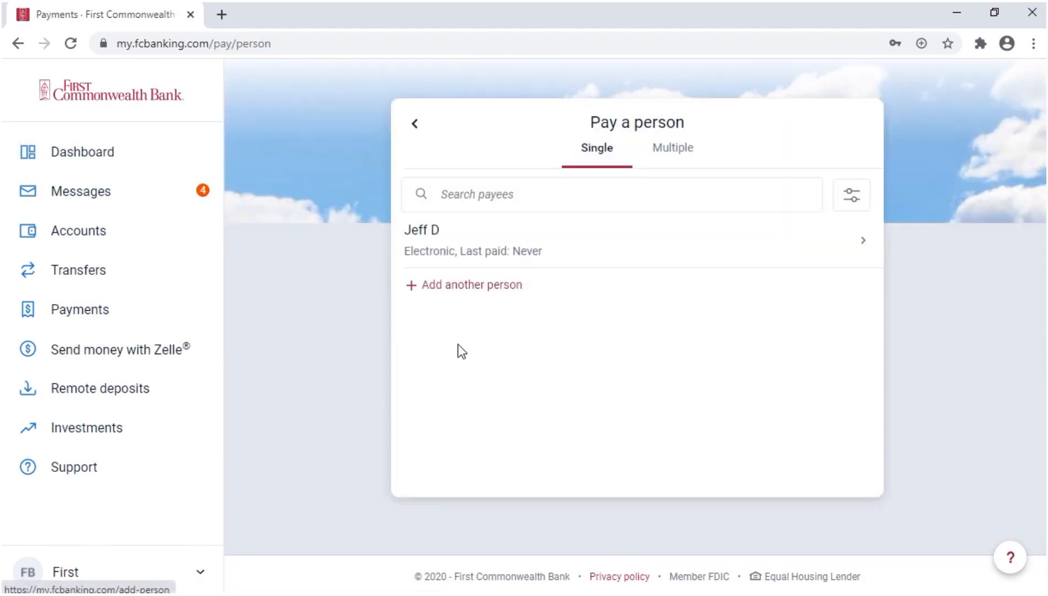
mouse_move(414, 152)
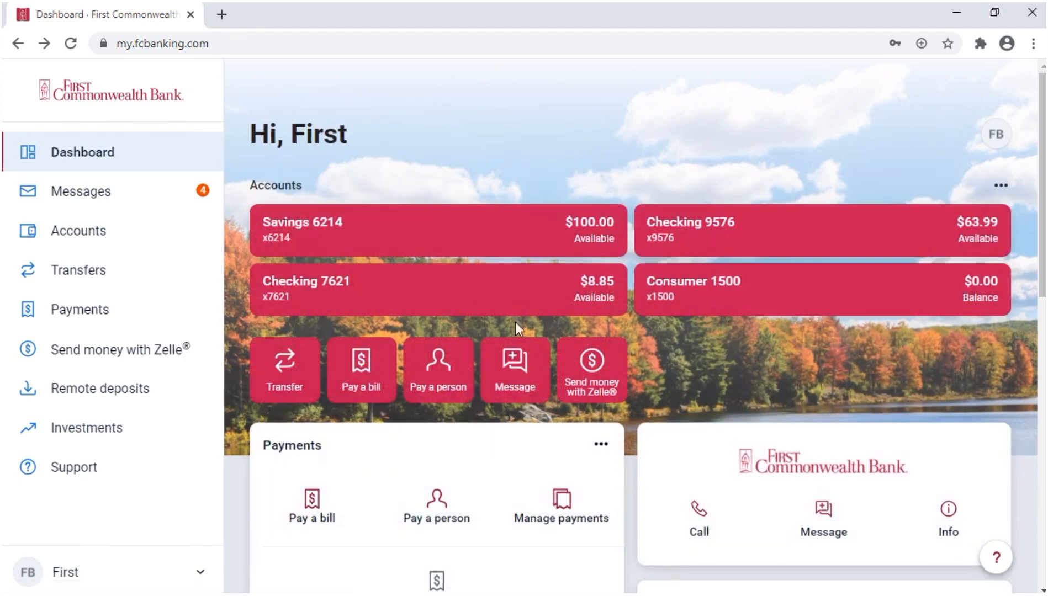
click(514, 369)
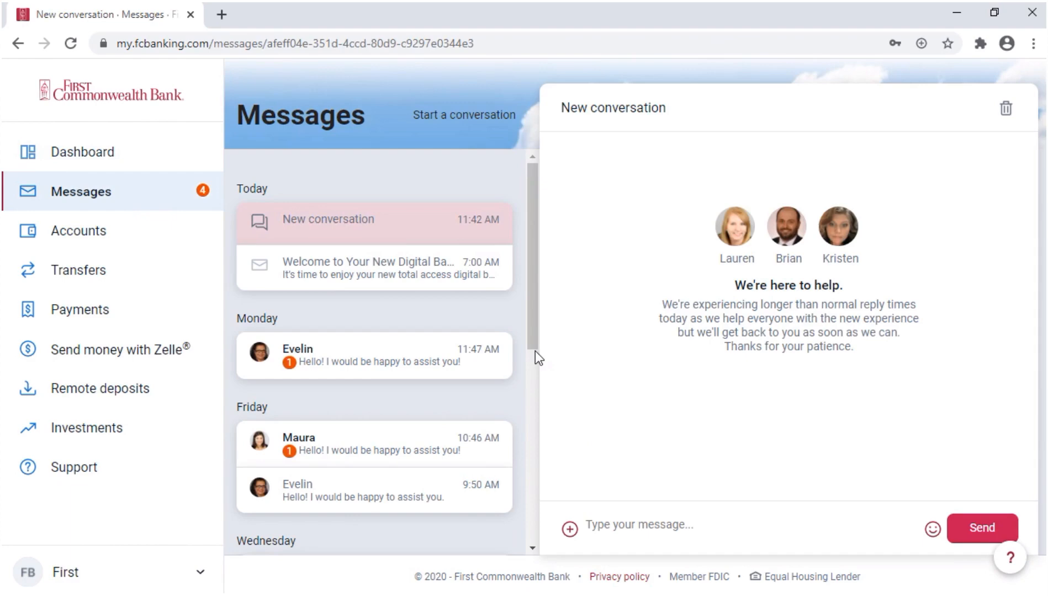
mouse_move(482, 319)
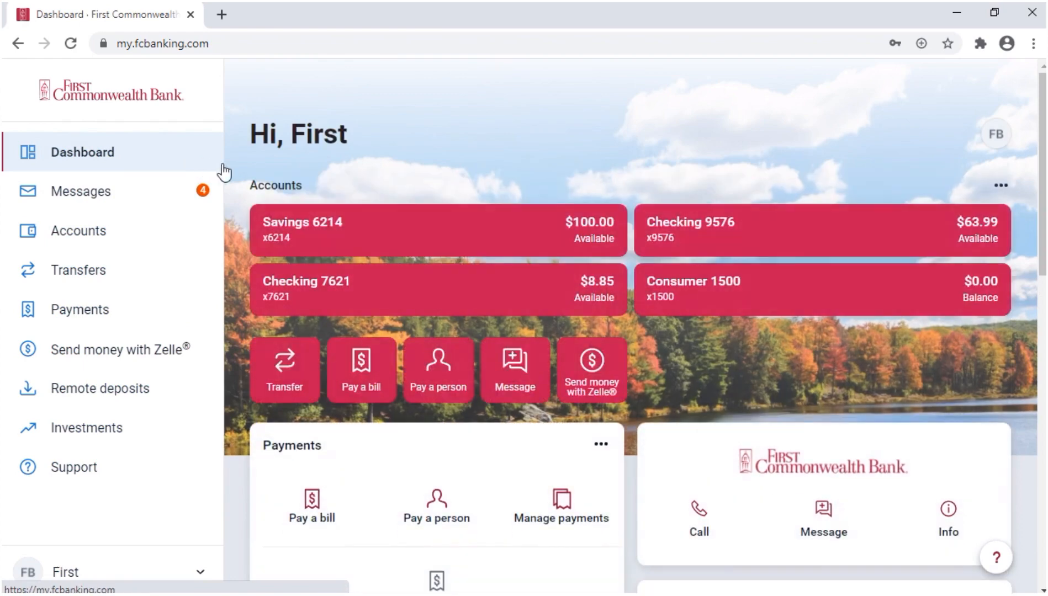
click(591, 370)
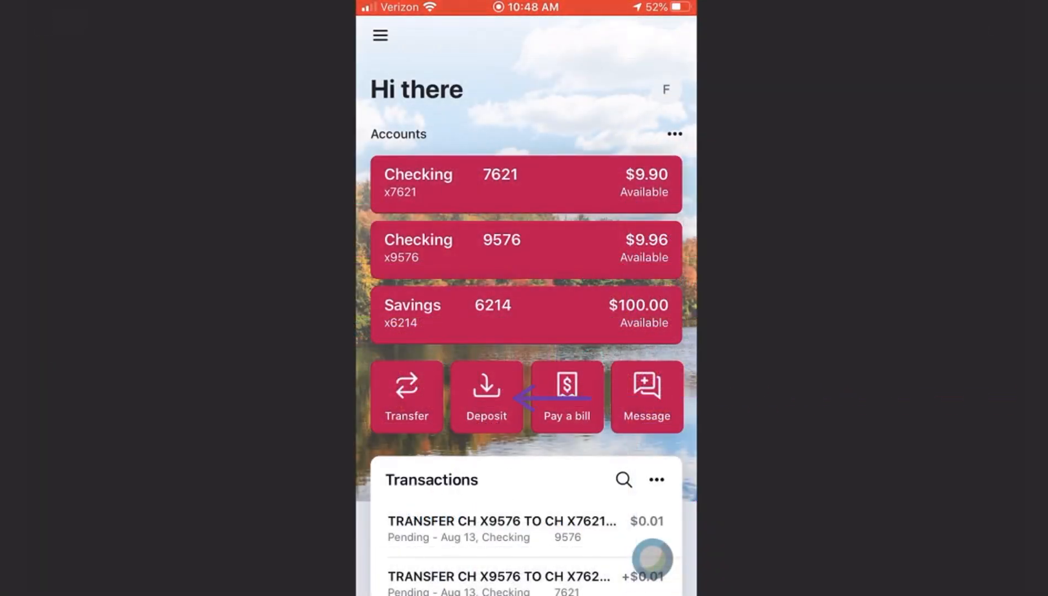
click(486, 396)
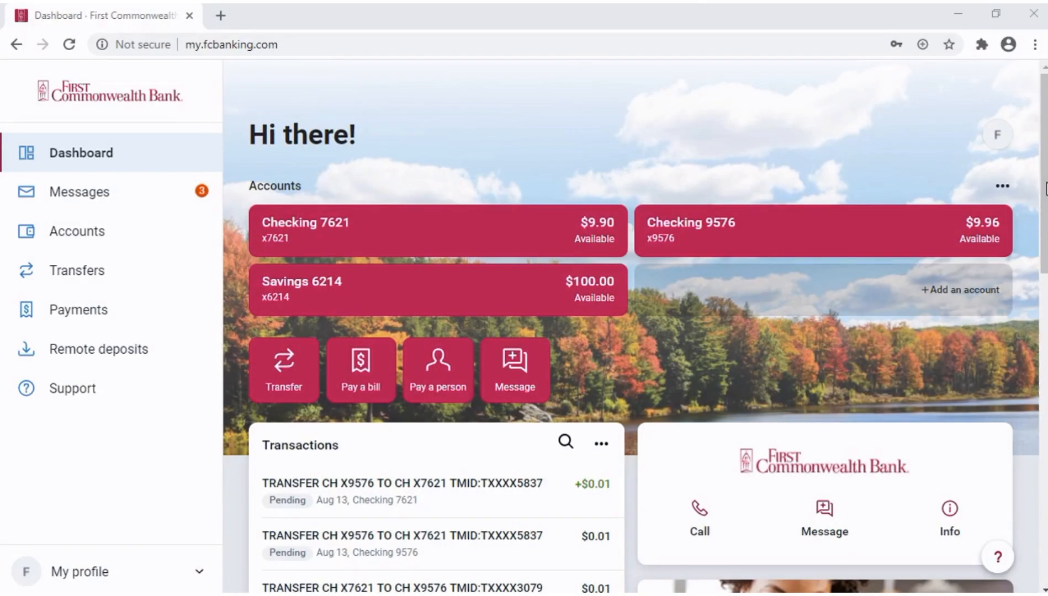
Step: Search all activity from the Transactions card, view sorting options, then return to the dashboard
scroll(down, 3)
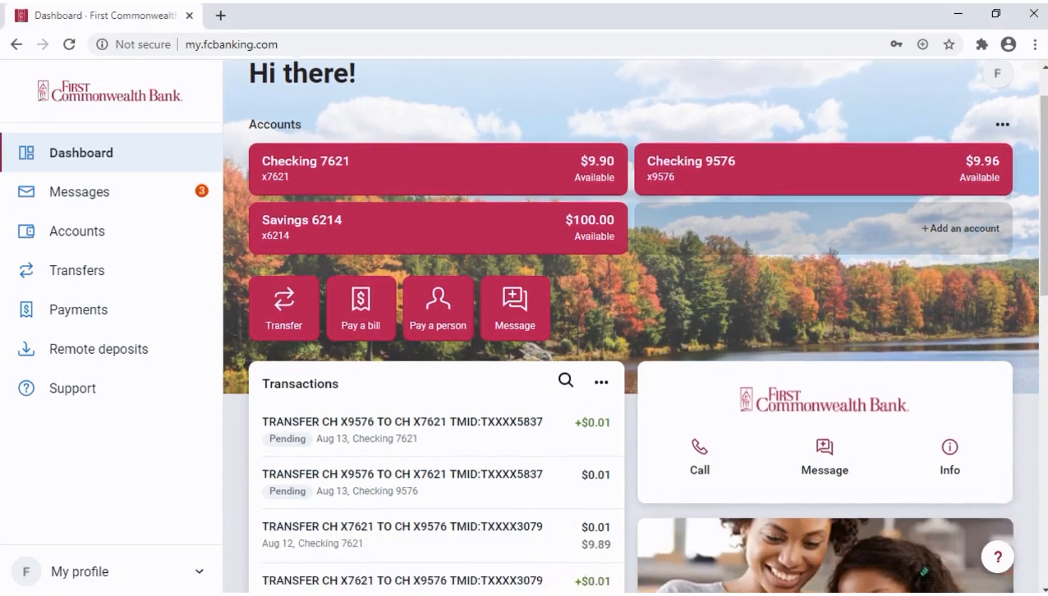
scroll(down, 3)
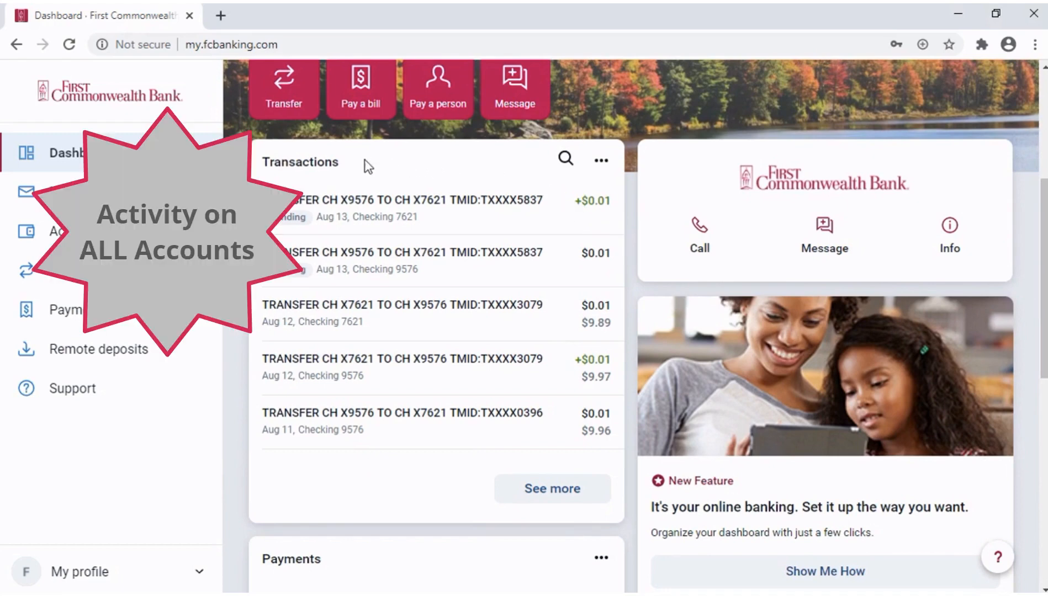
mouse_move(547, 158)
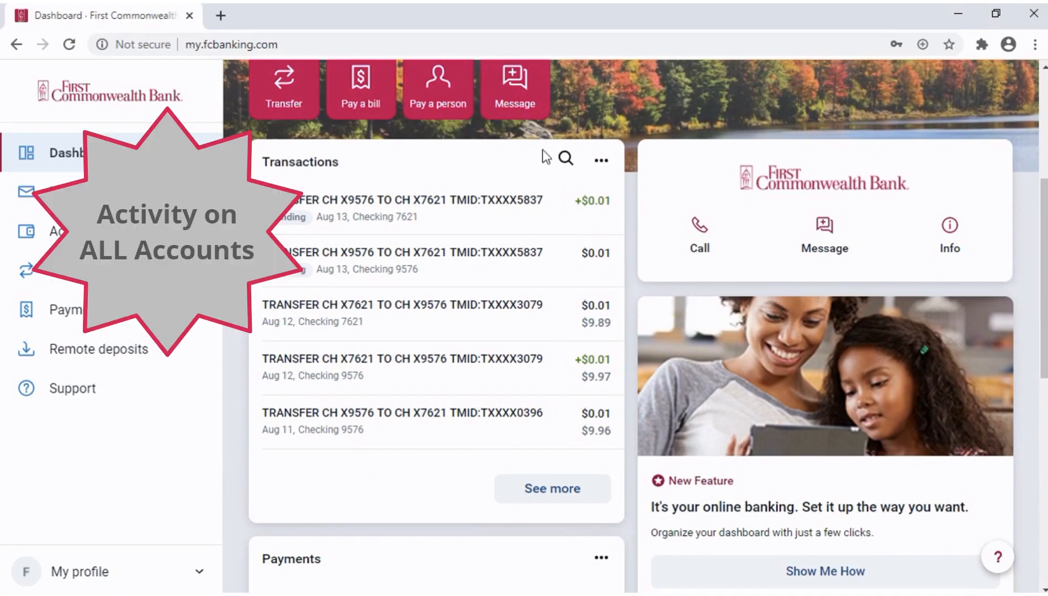
click(565, 159)
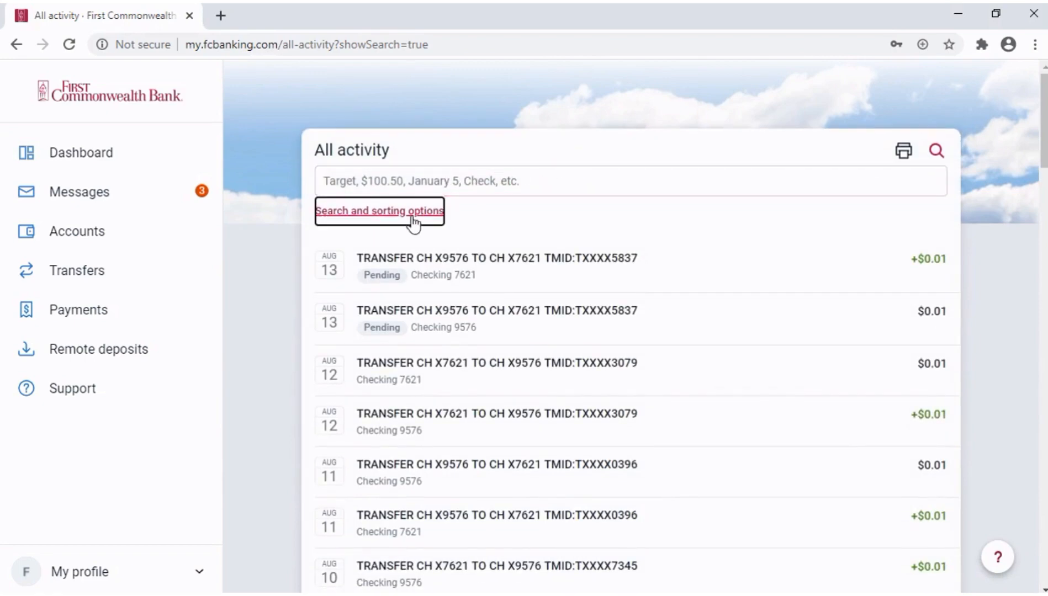
click(379, 210)
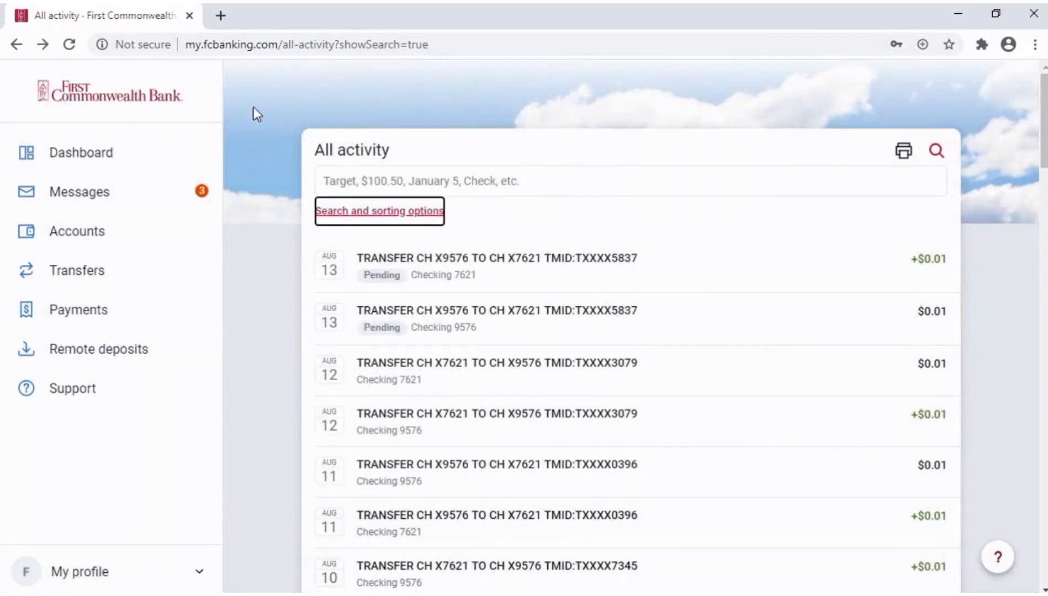
click(80, 152)
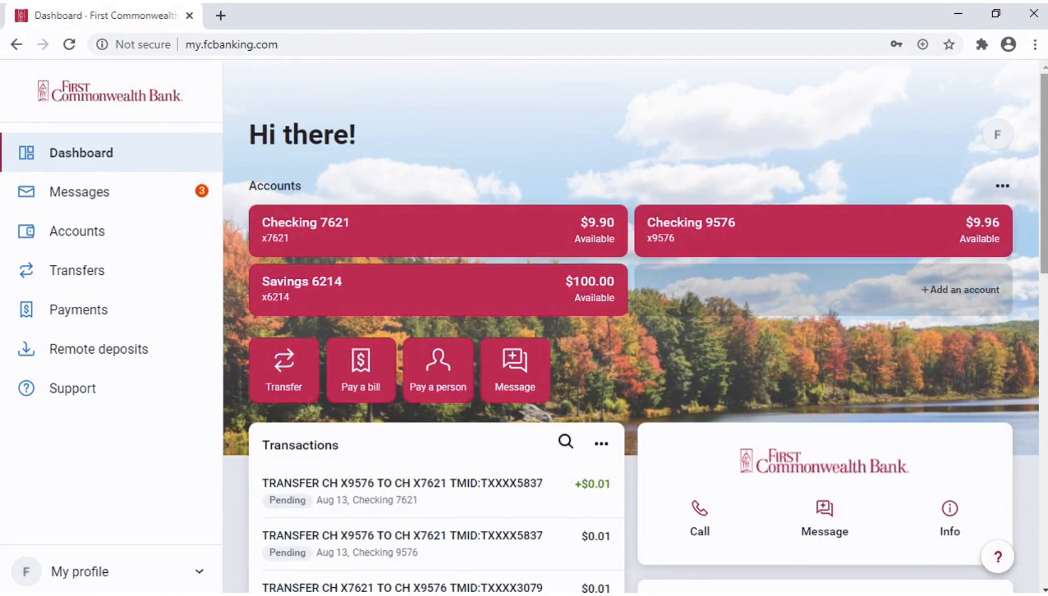
Step: Remove the Support card from the dashboard, then add Support back via Add a card
scroll(down, 3)
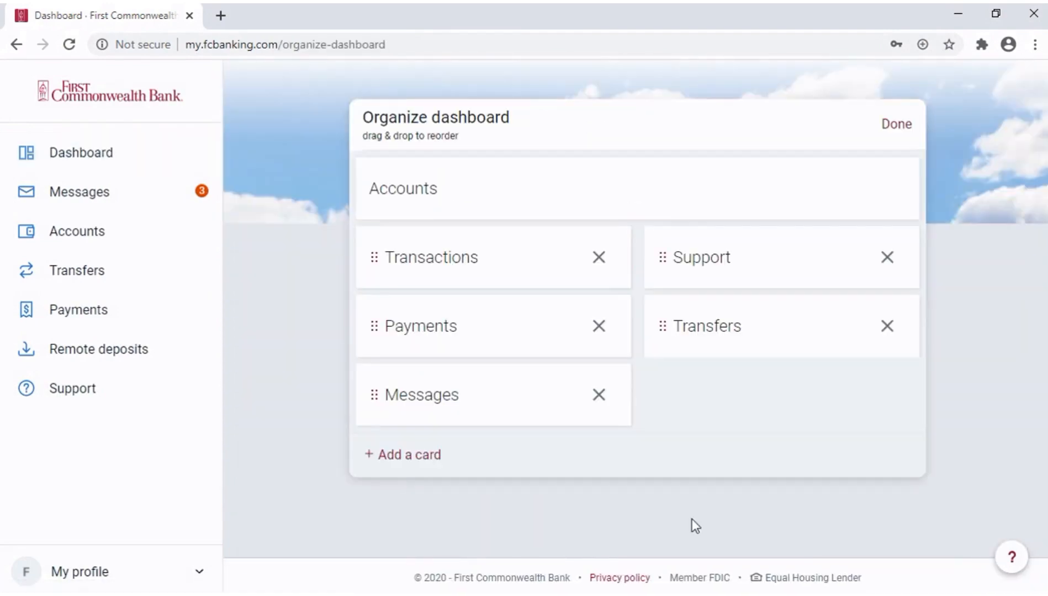
mouse_move(659, 447)
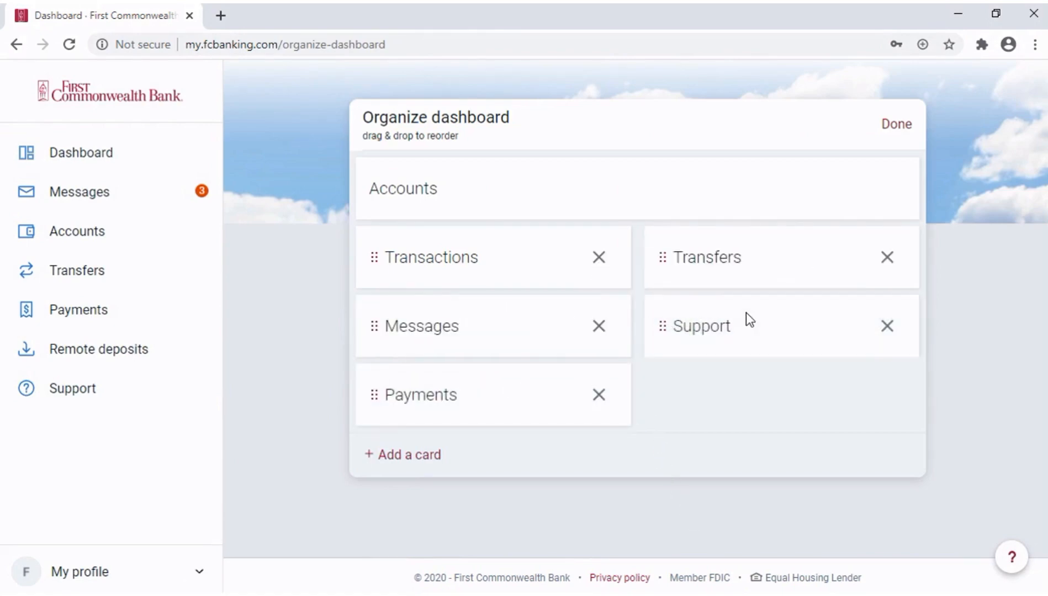
mouse_move(887, 326)
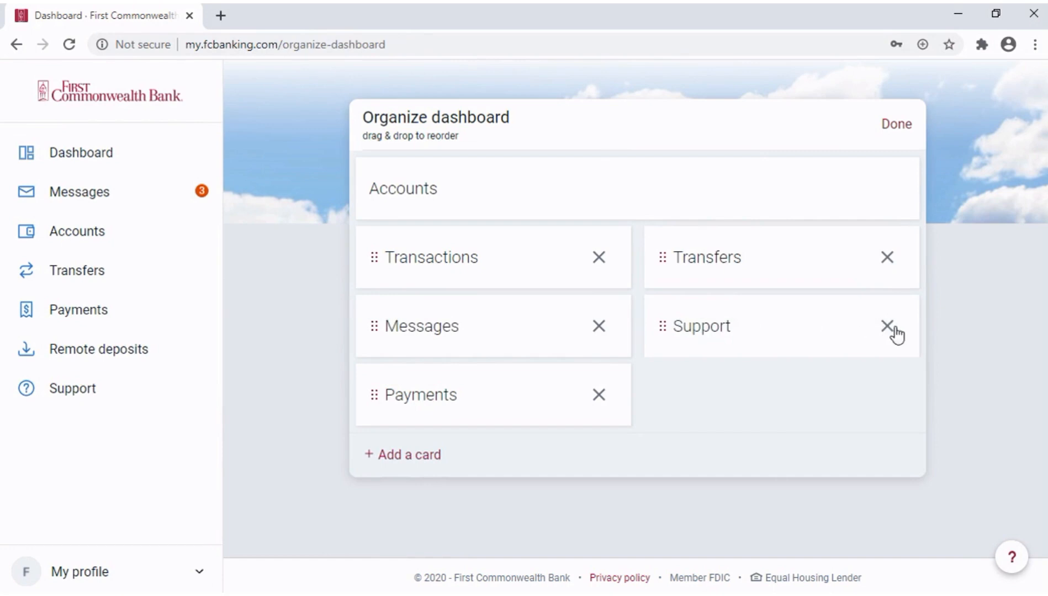
click(887, 327)
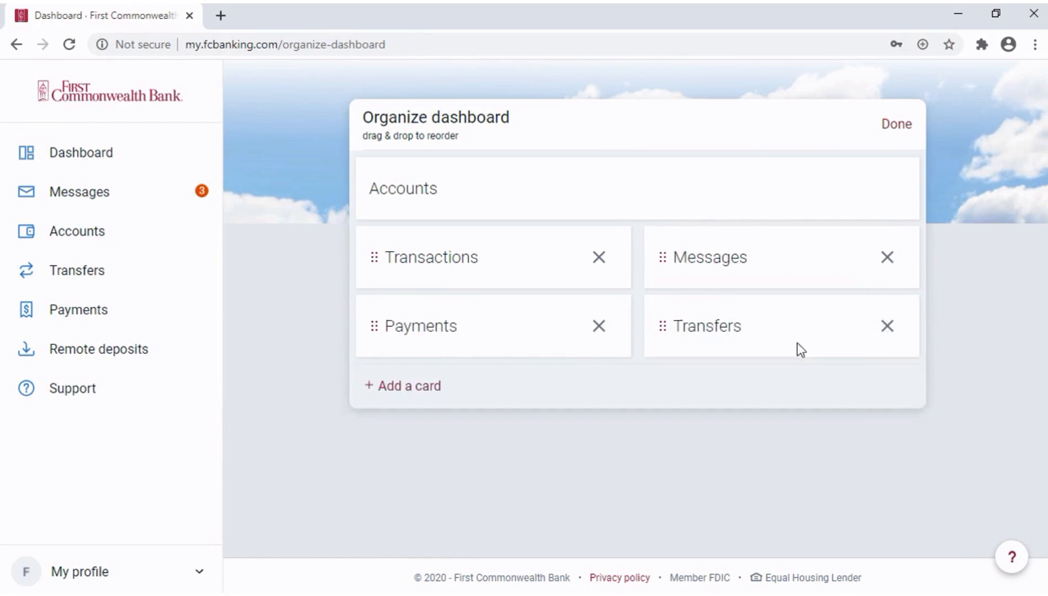
click(409, 386)
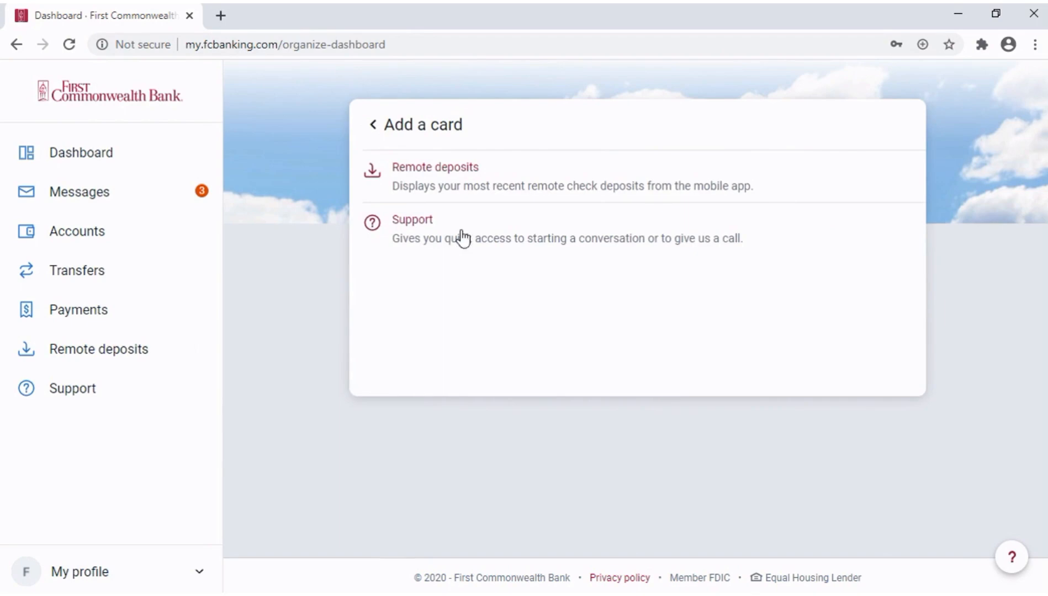
click(411, 227)
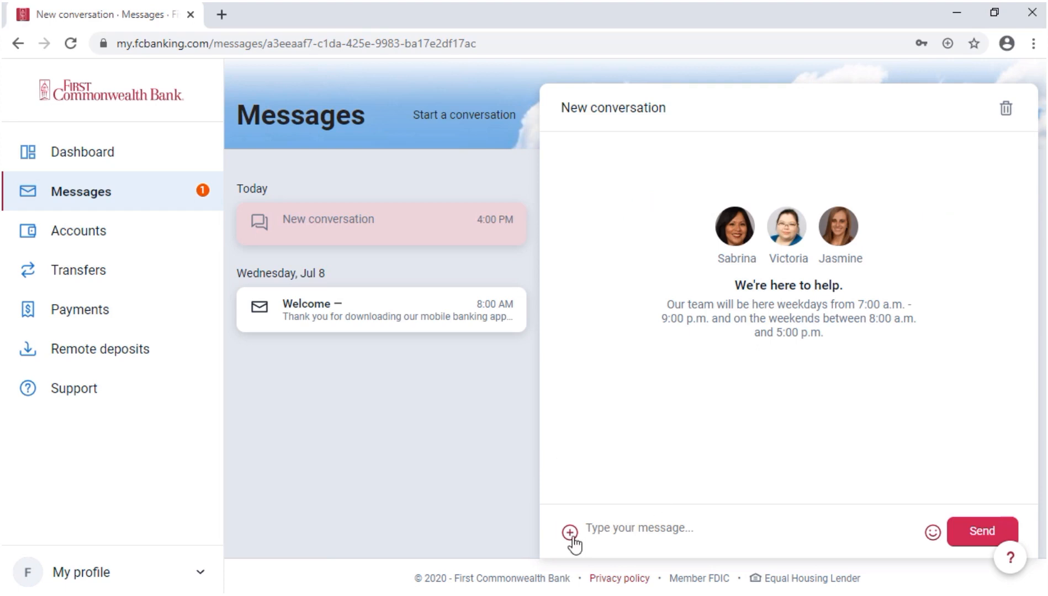
Step: Show the message attachment options, then go to the Accounts overview page
click(569, 532)
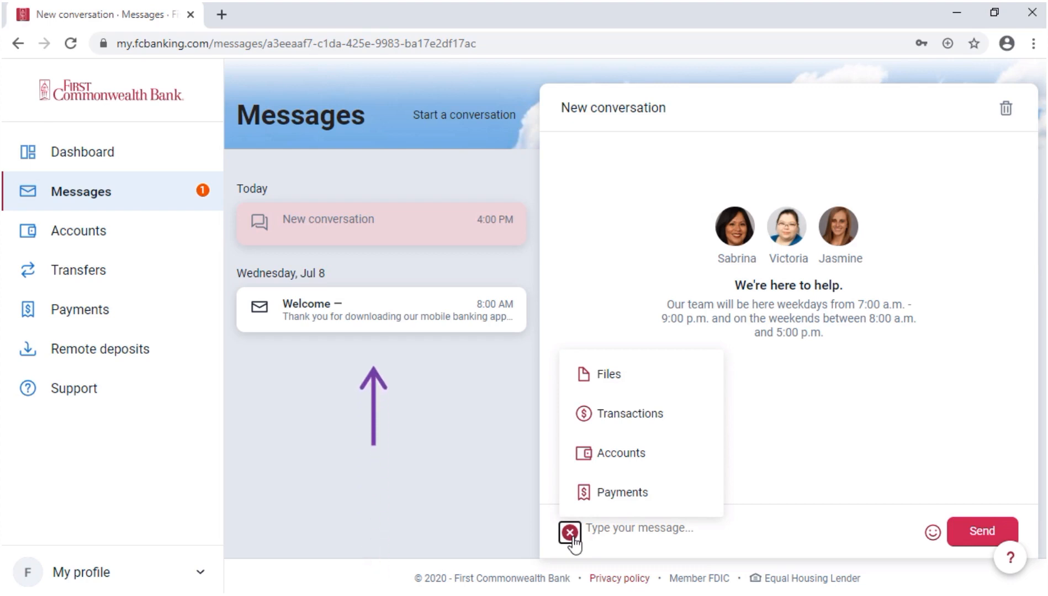
mouse_move(217, 371)
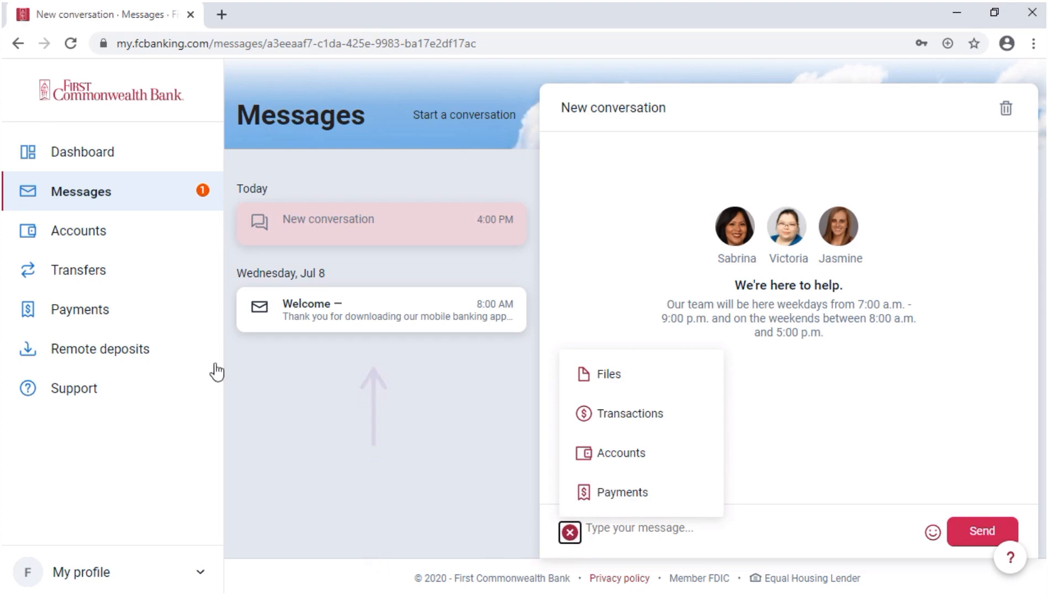
click(78, 231)
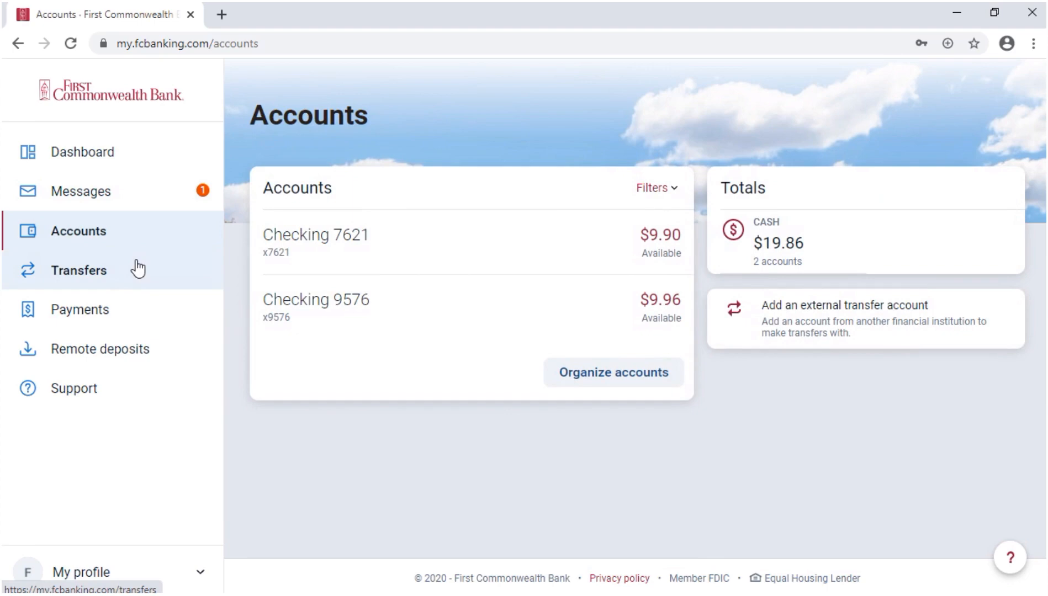
Step: Visit the Transfers, Payments and Remote deposits pages, ending on the four-account dashboard
click(79, 270)
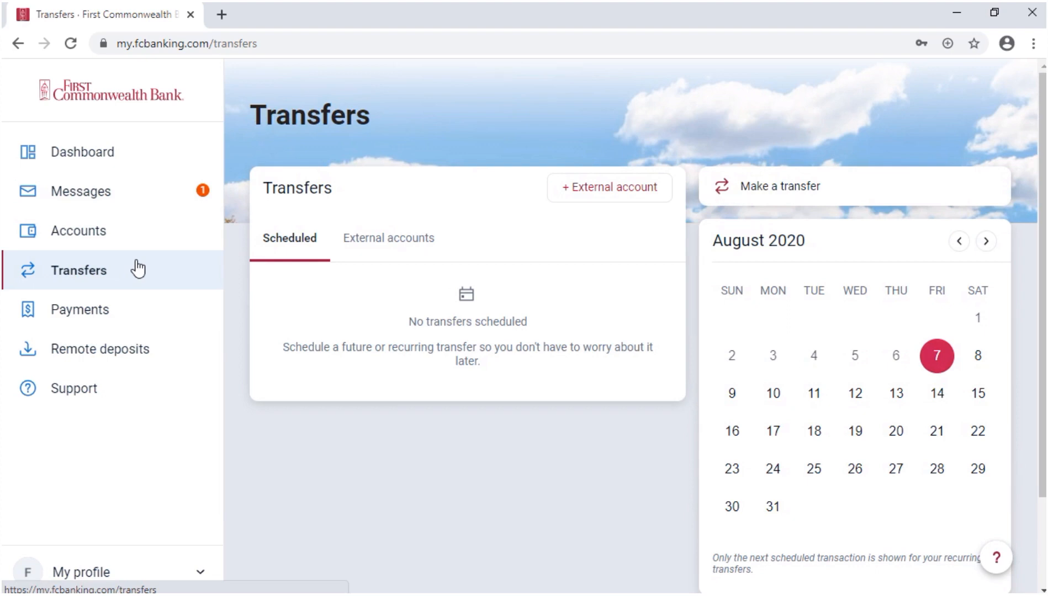
click(80, 309)
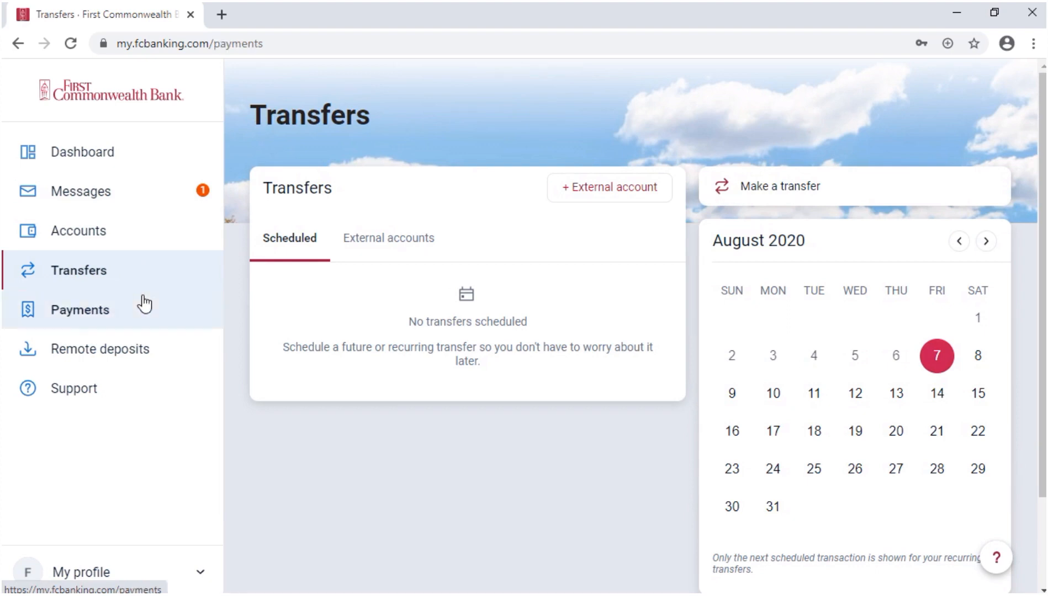
click(79, 310)
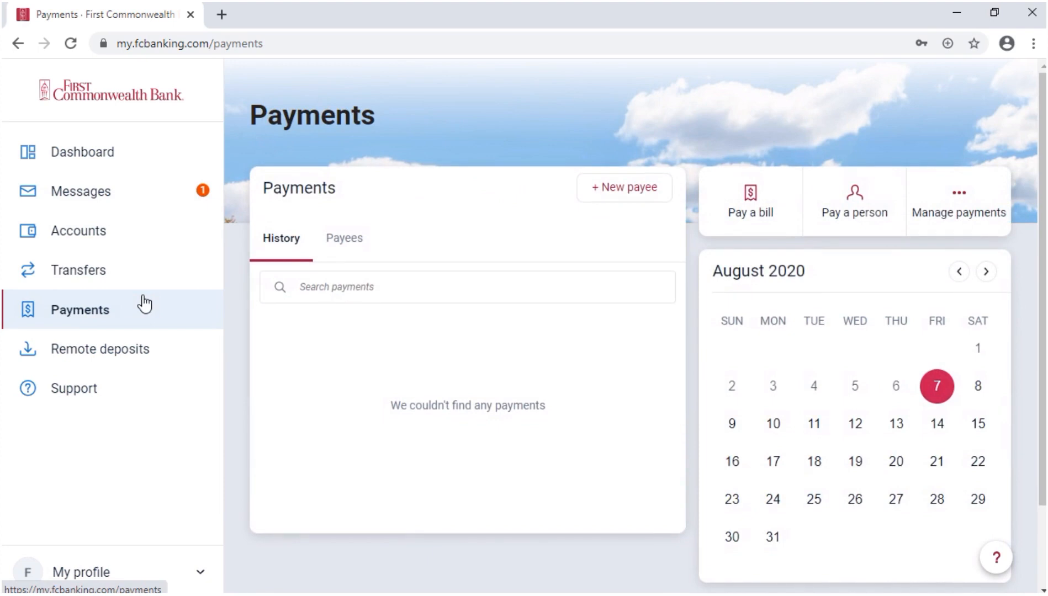
mouse_move(175, 346)
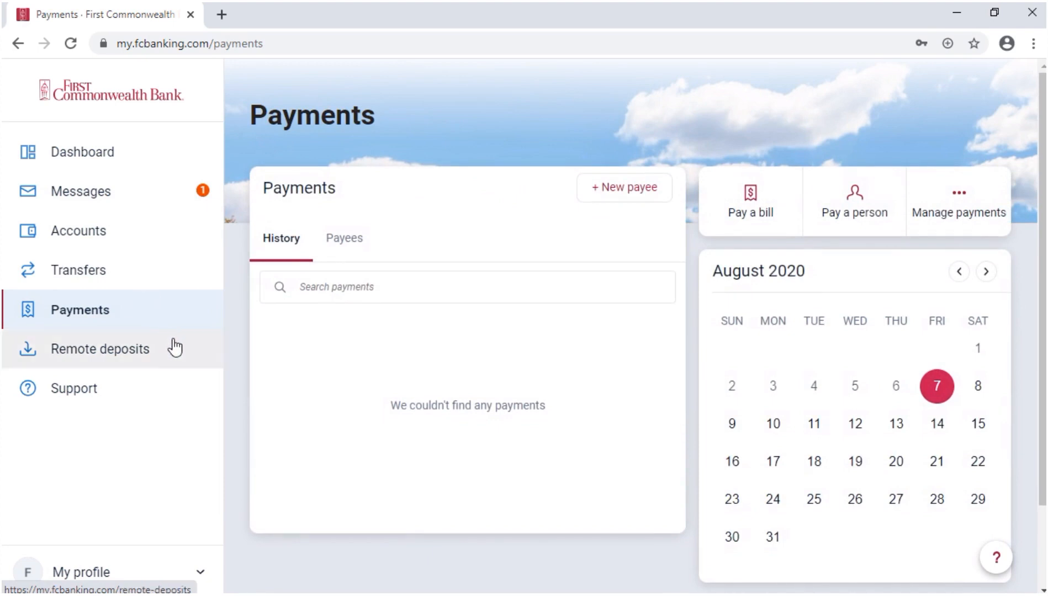
click(99, 349)
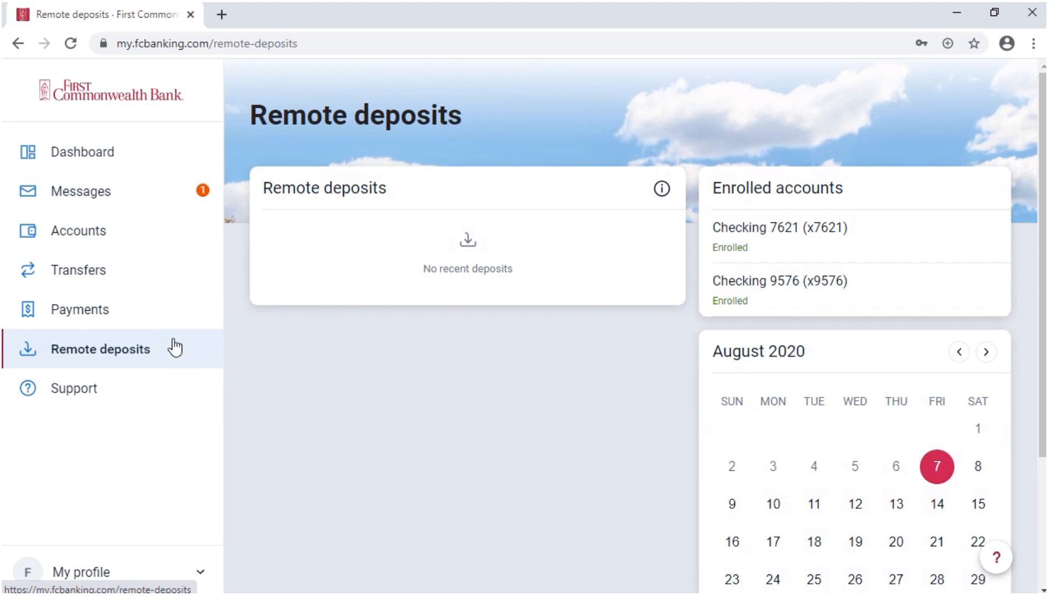
mouse_move(175, 355)
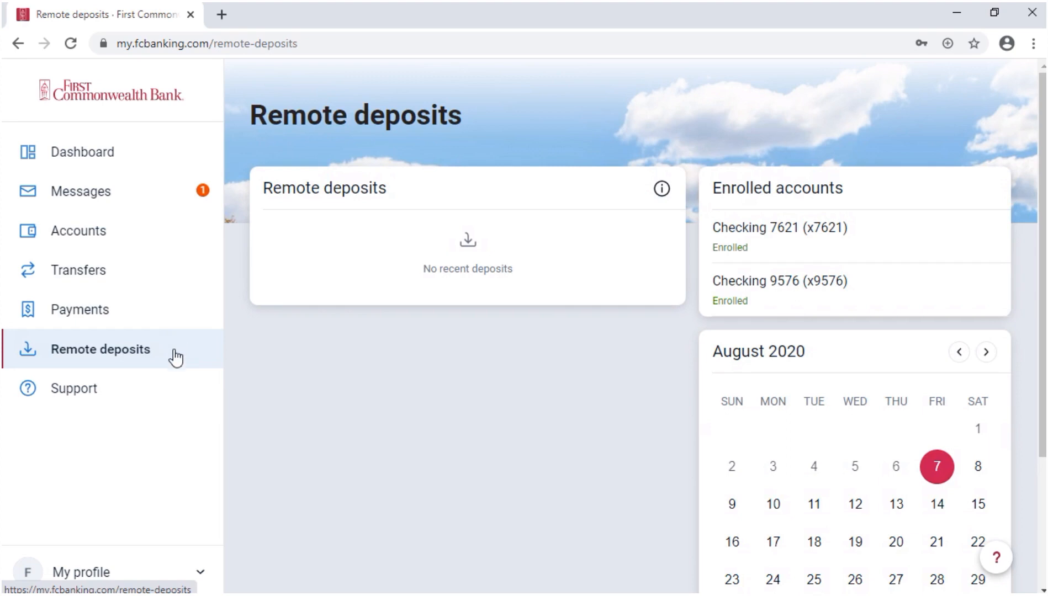
click(74, 388)
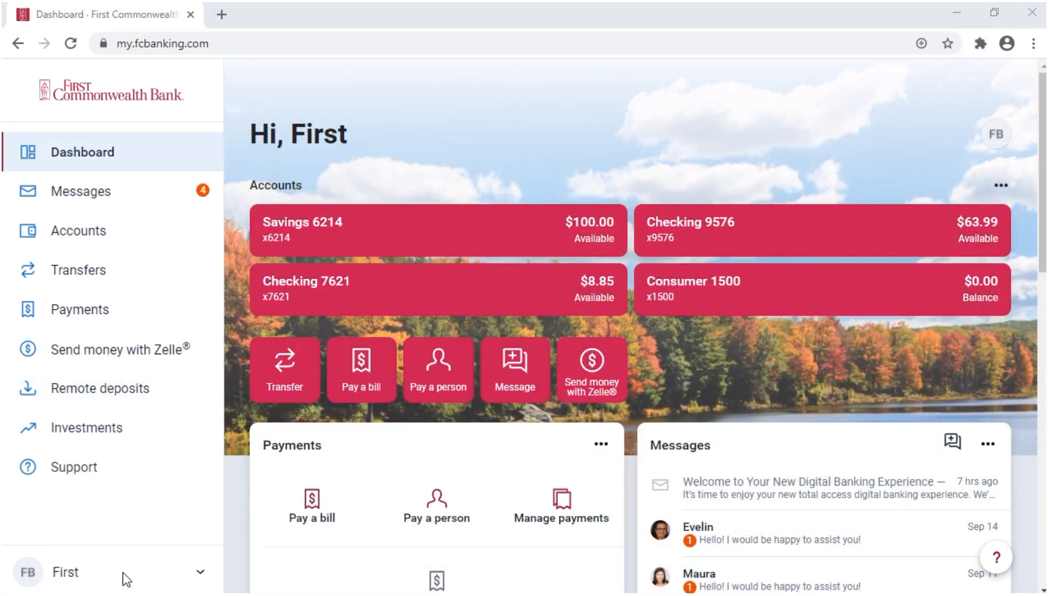
Step: Expand the sidebar profile menu offering Add account, Settings and Sign out
click(114, 571)
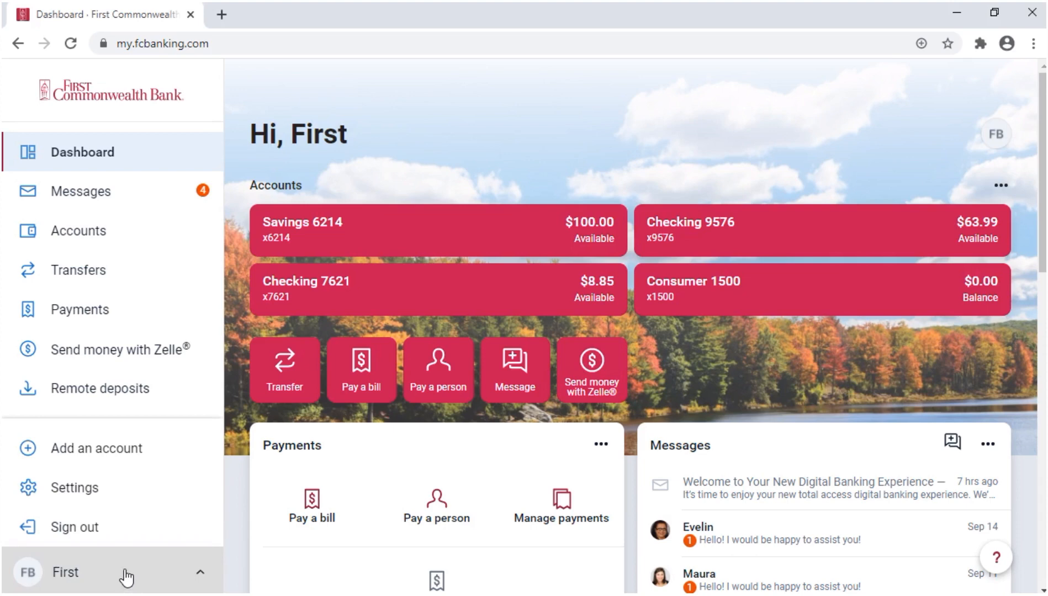
mouse_move(172, 459)
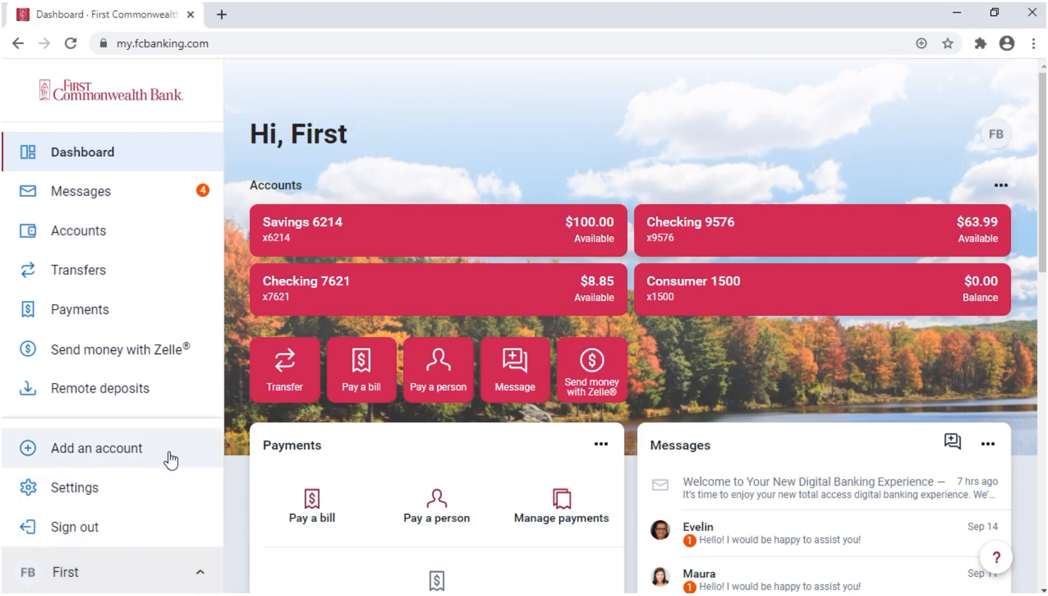
click(97, 448)
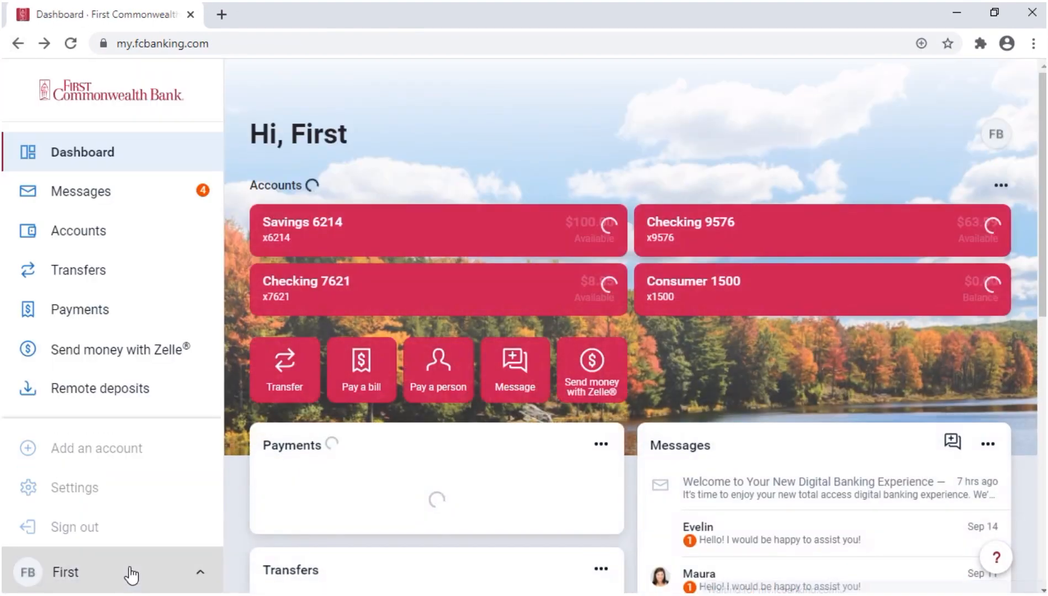
Step: Open Settings, review profile address, email and phone, then view Security
click(74, 488)
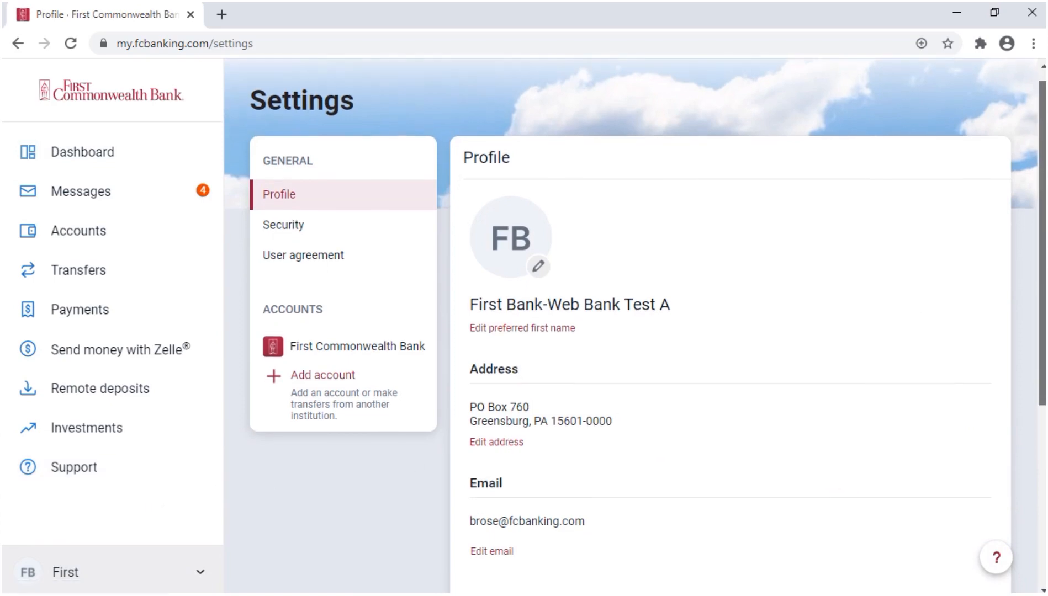
scroll(down, 3)
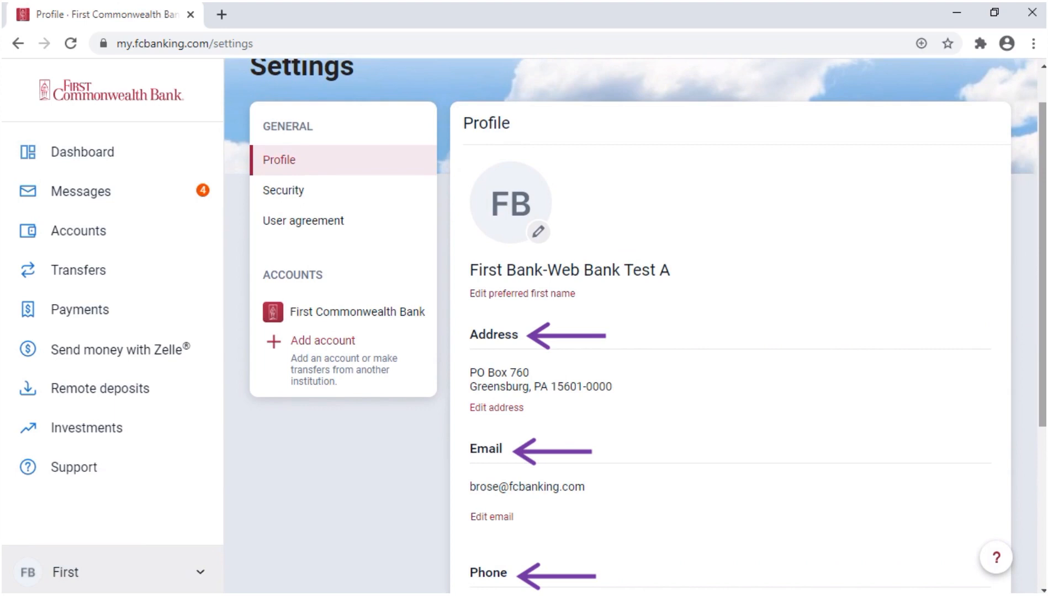
click(283, 190)
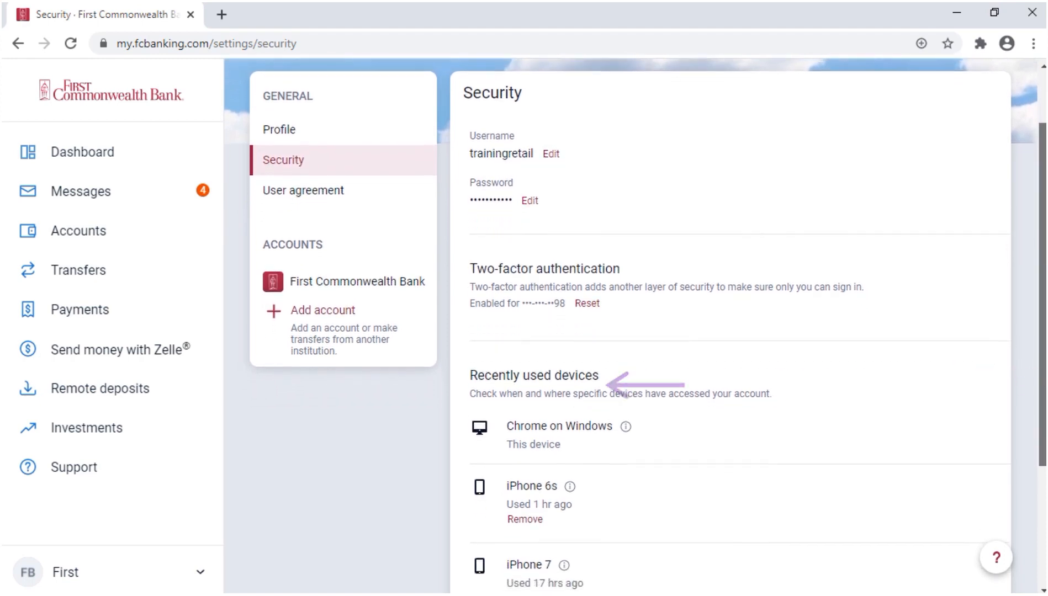
Step: Review the Security page and open First Commonwealth Bank institution settings with running balance on
scroll(down, 3)
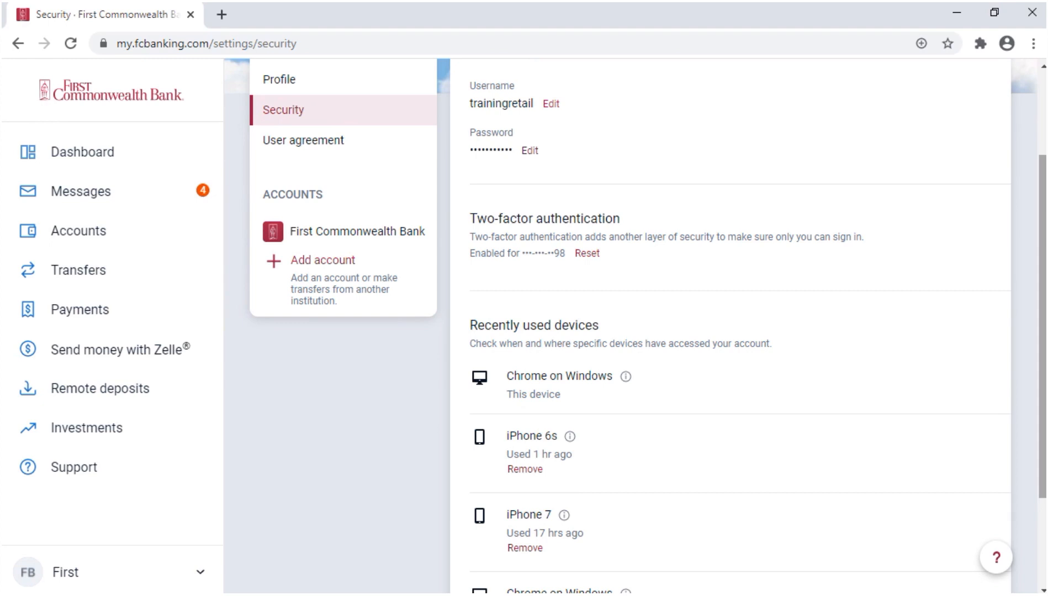
mouse_move(541, 249)
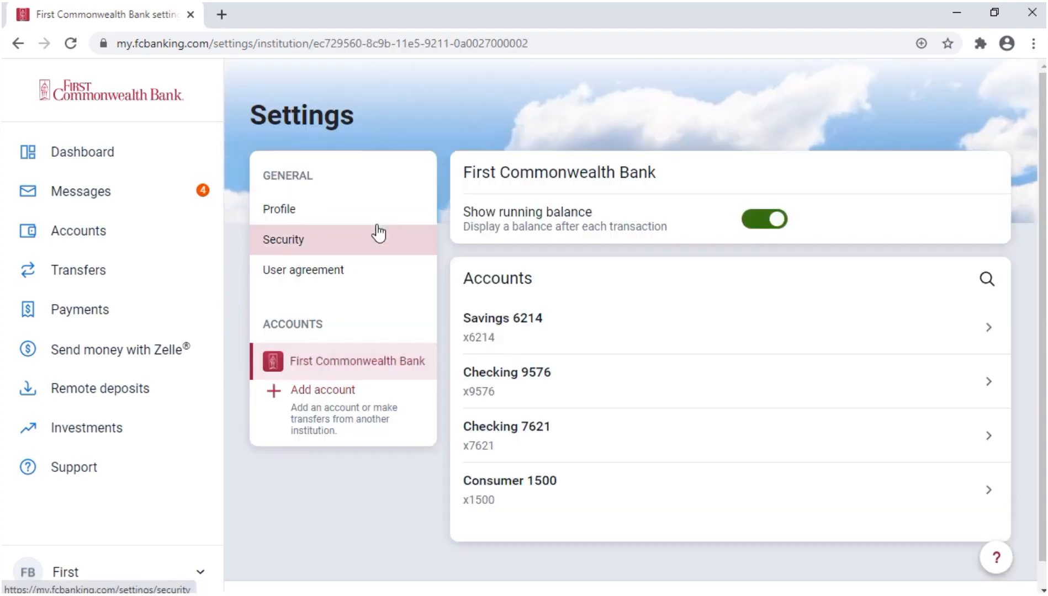
mouse_move(400, 241)
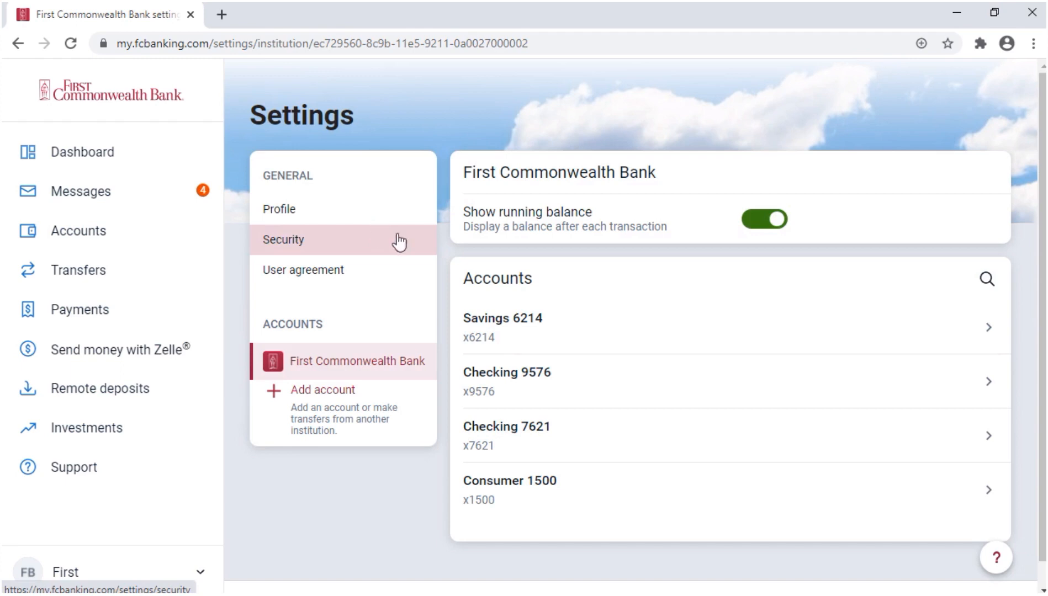
click(502, 327)
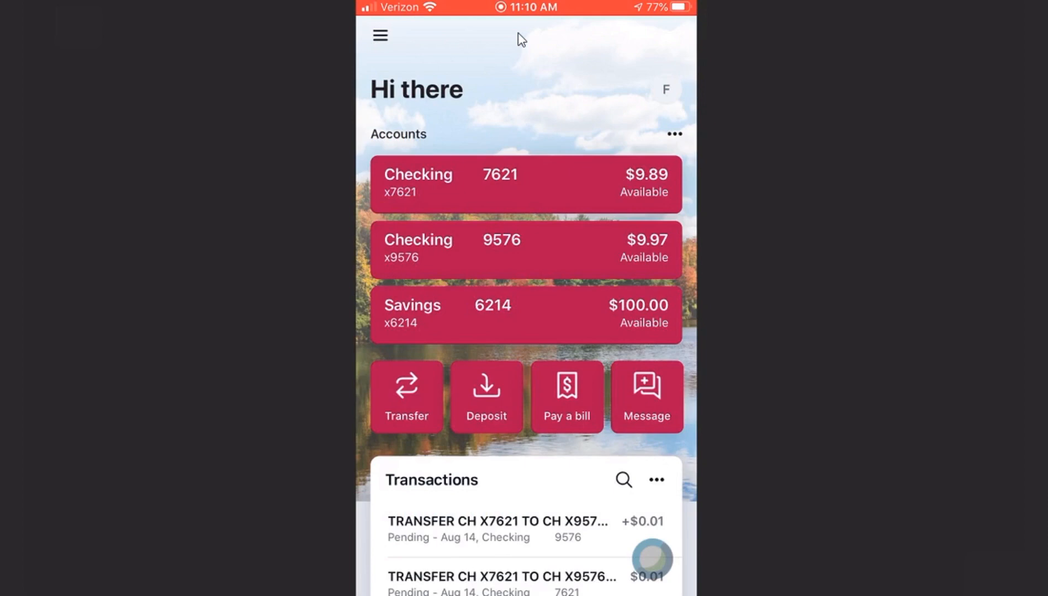
Step: Open the mobile app's hamburger navigation menu, then return to the web dashboard
click(380, 36)
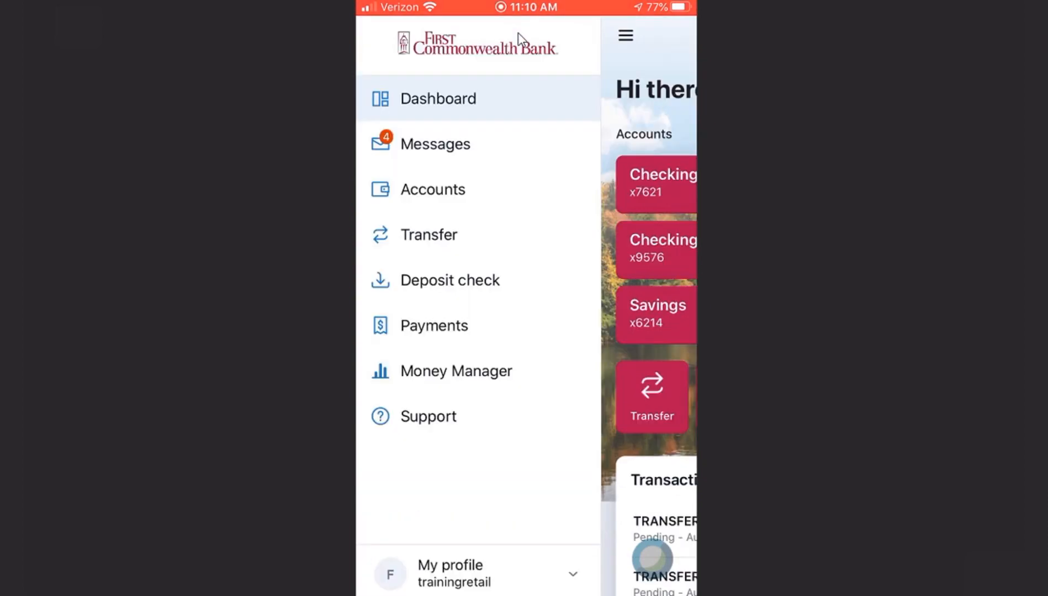
click(572, 574)
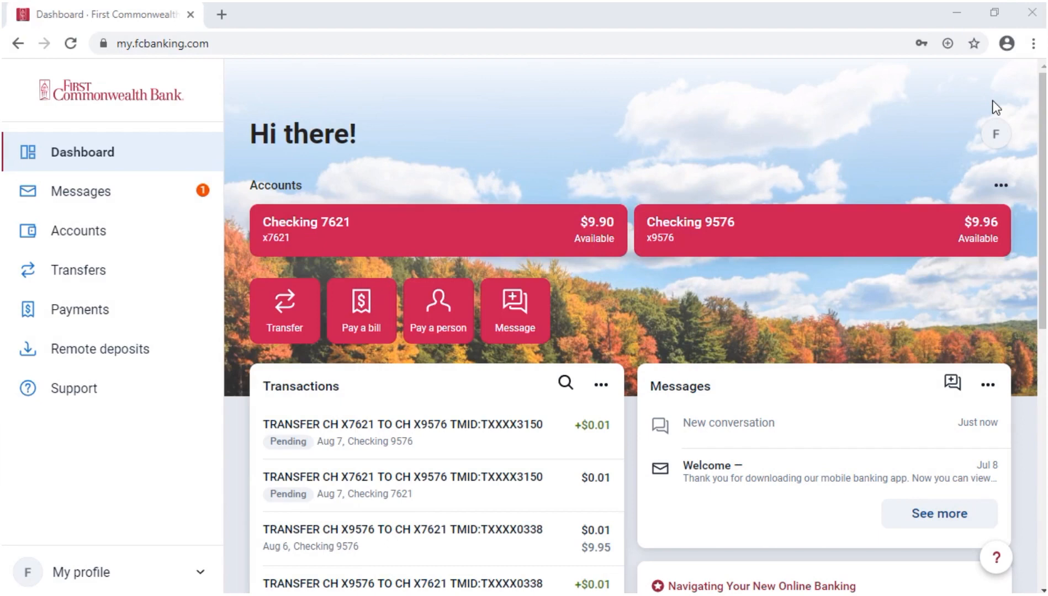
Step: Close the Add account dialog, then open and finish Organize accounts
click(996, 133)
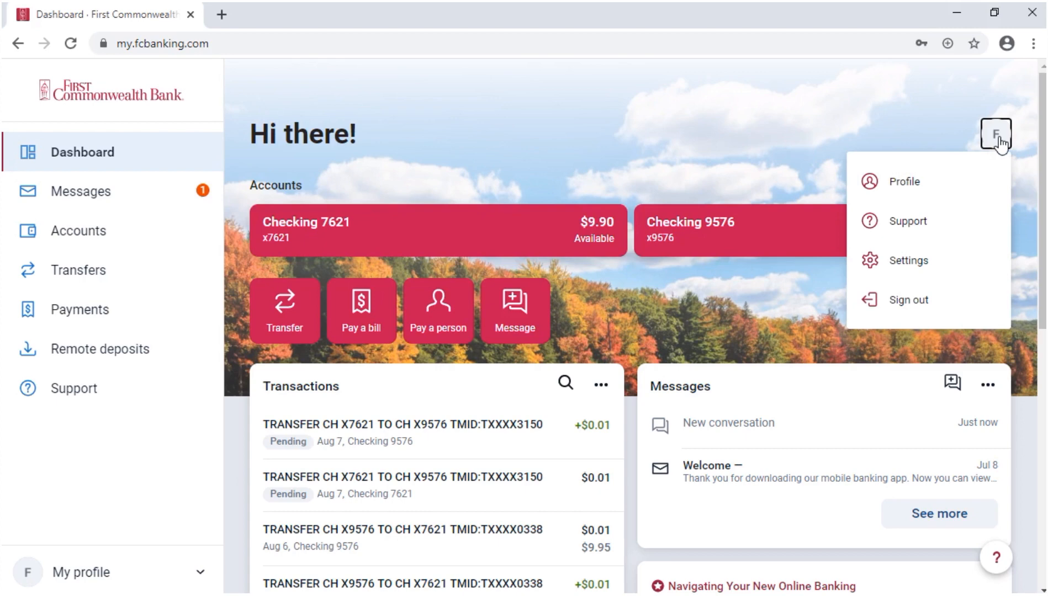
click(1000, 186)
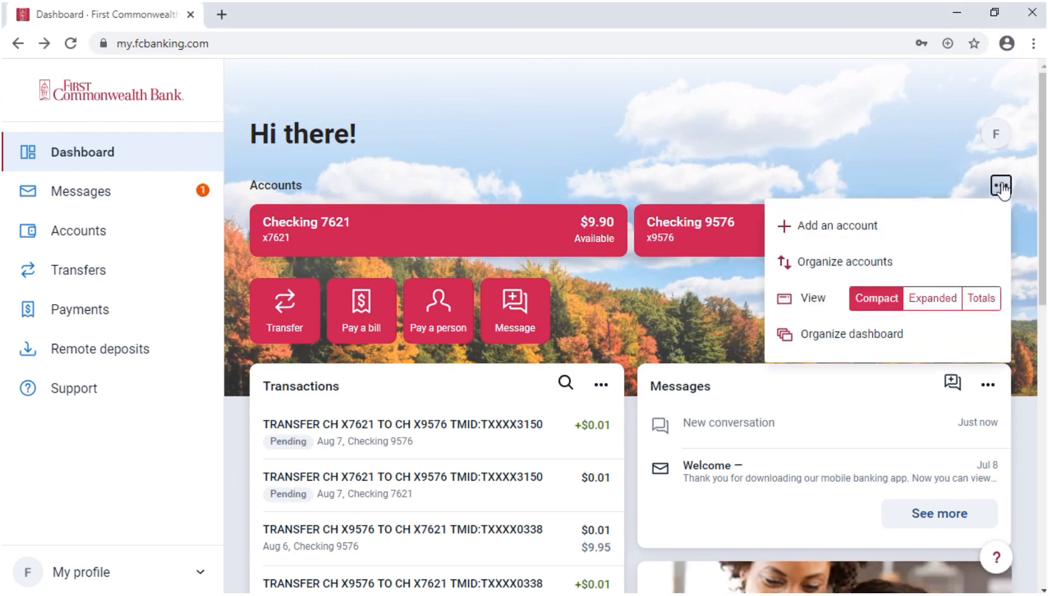
click(835, 225)
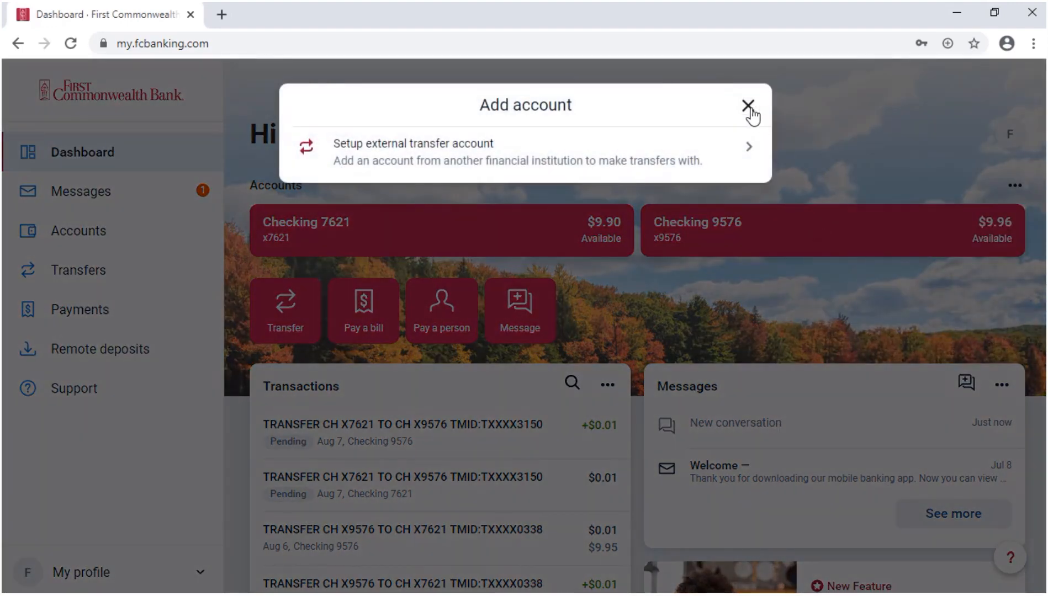
click(748, 105)
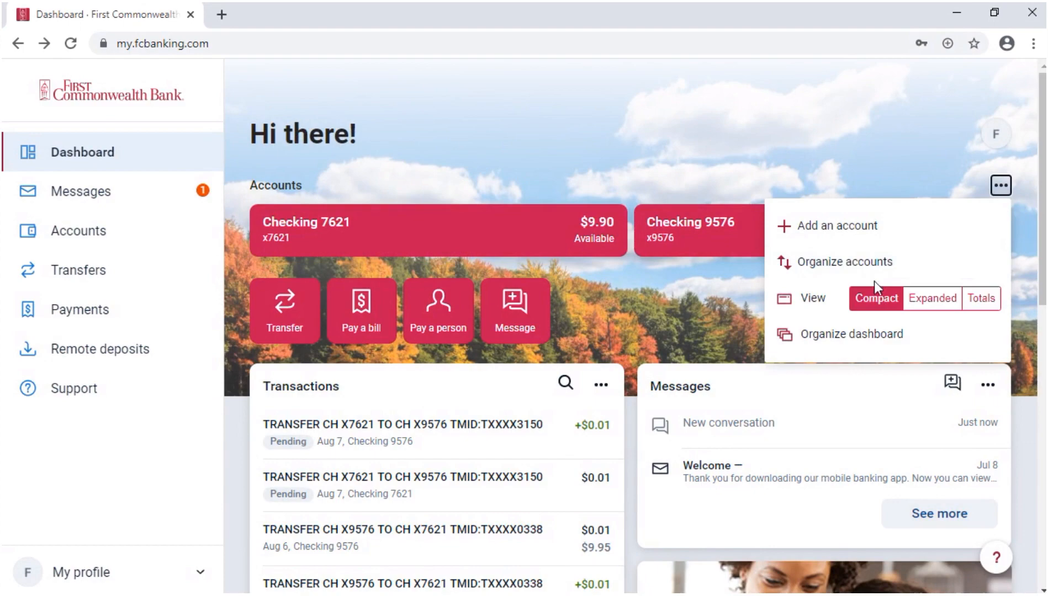
click(844, 261)
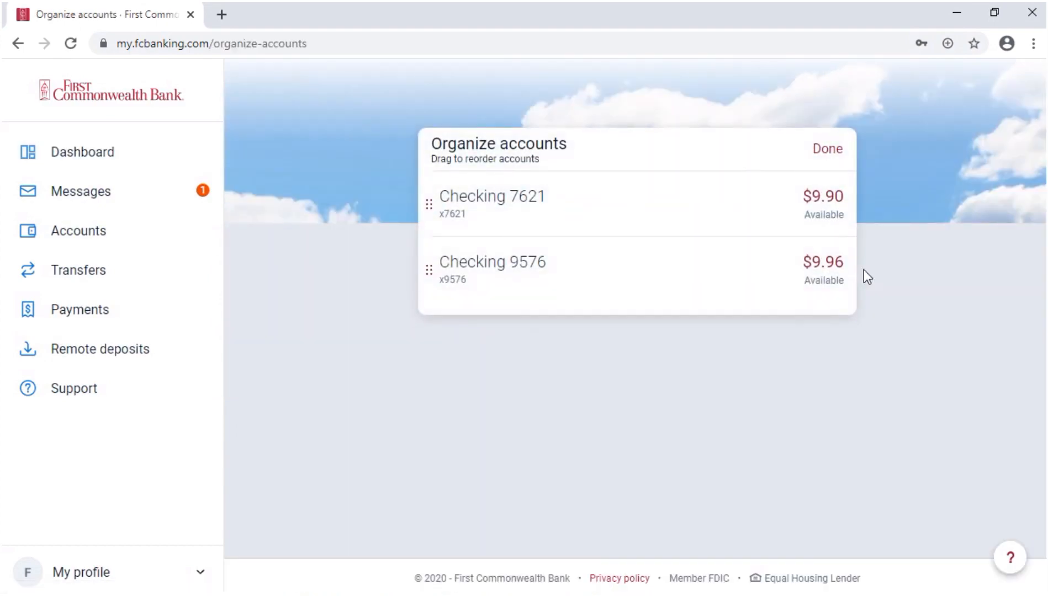
click(827, 148)
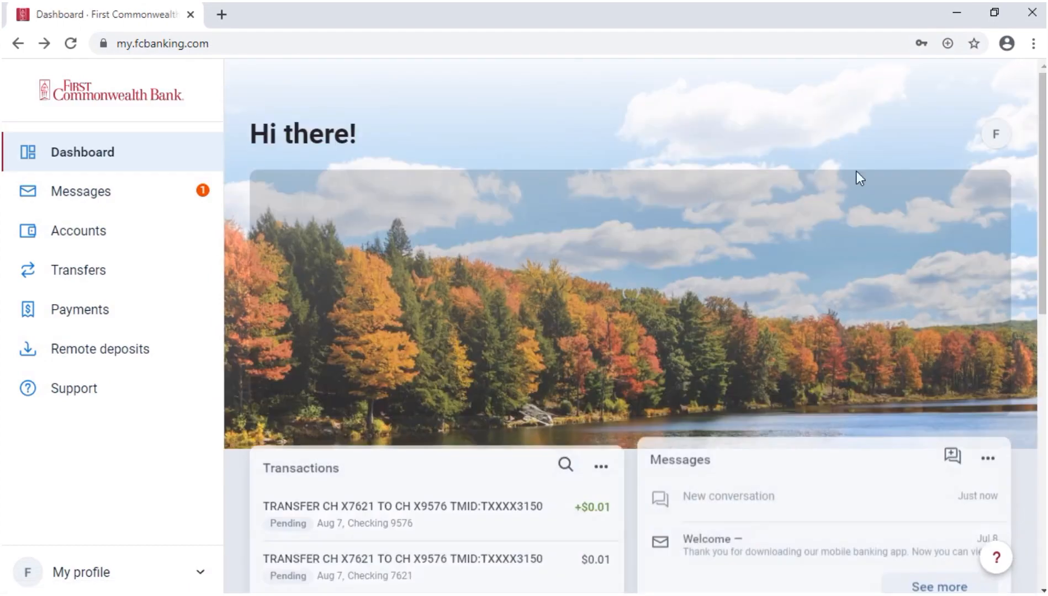
Step: Try the Expanded and Totals account views, open and close the dashboard organizer
click(1000, 187)
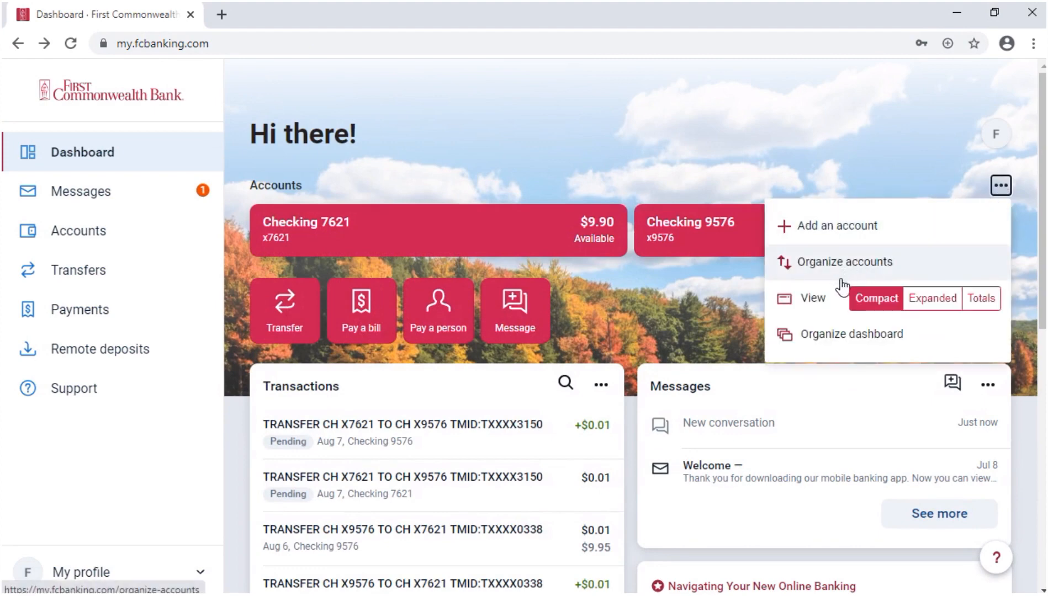
click(932, 298)
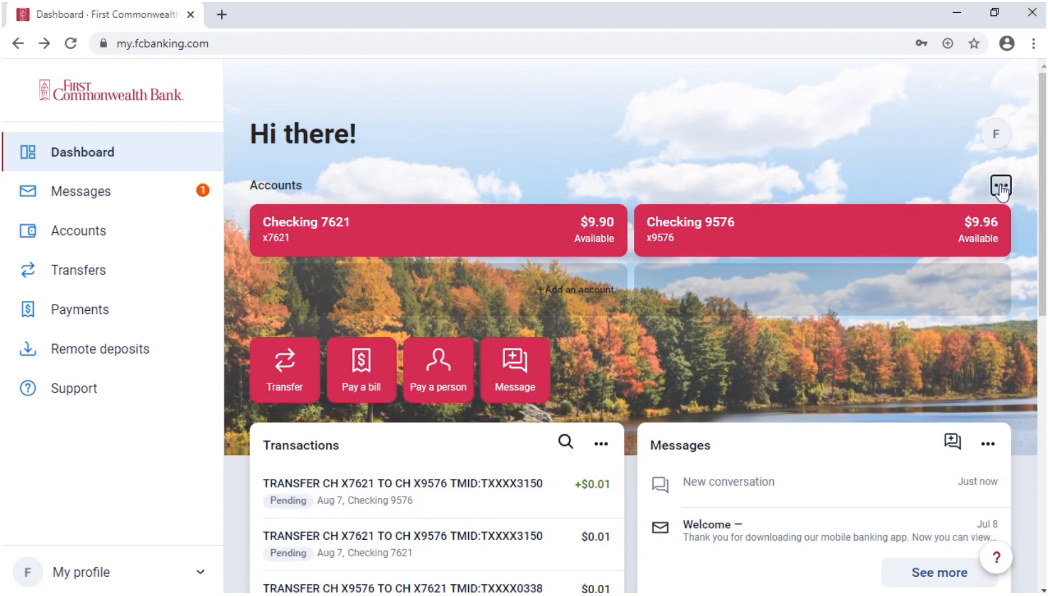
click(997, 188)
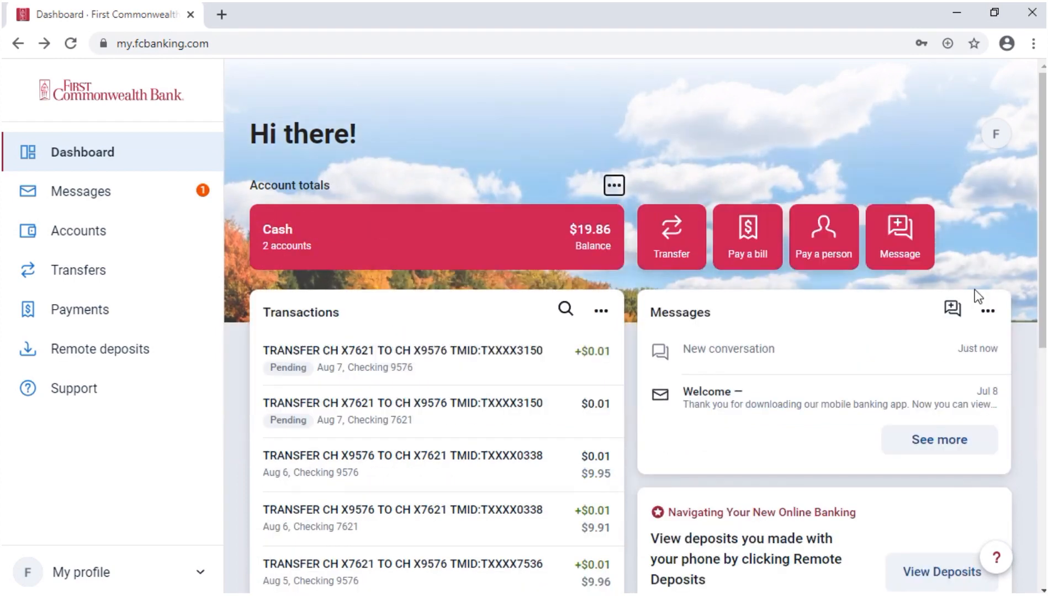
mouse_move(614, 185)
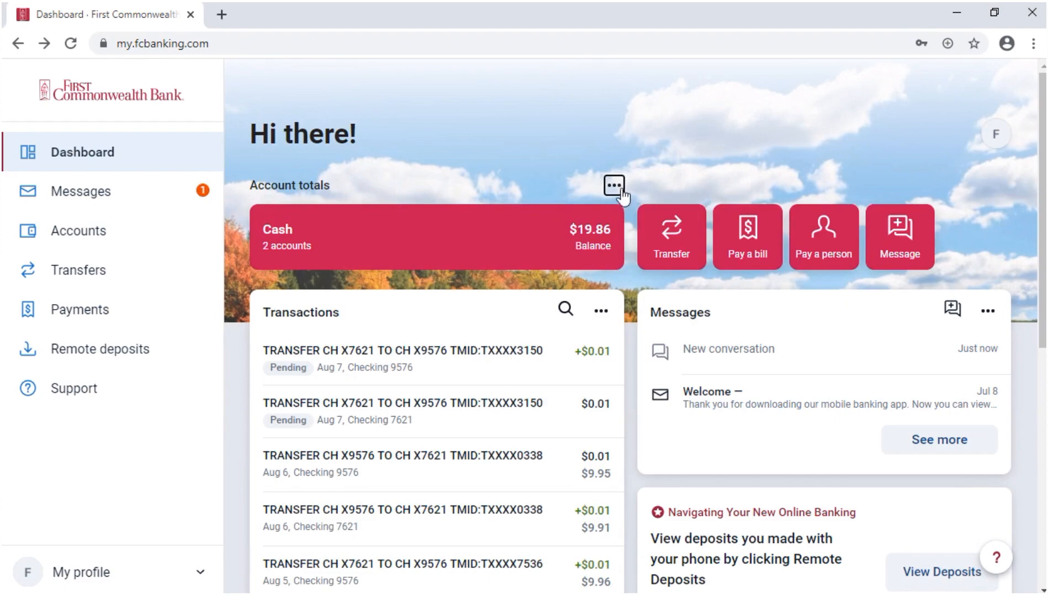
click(612, 185)
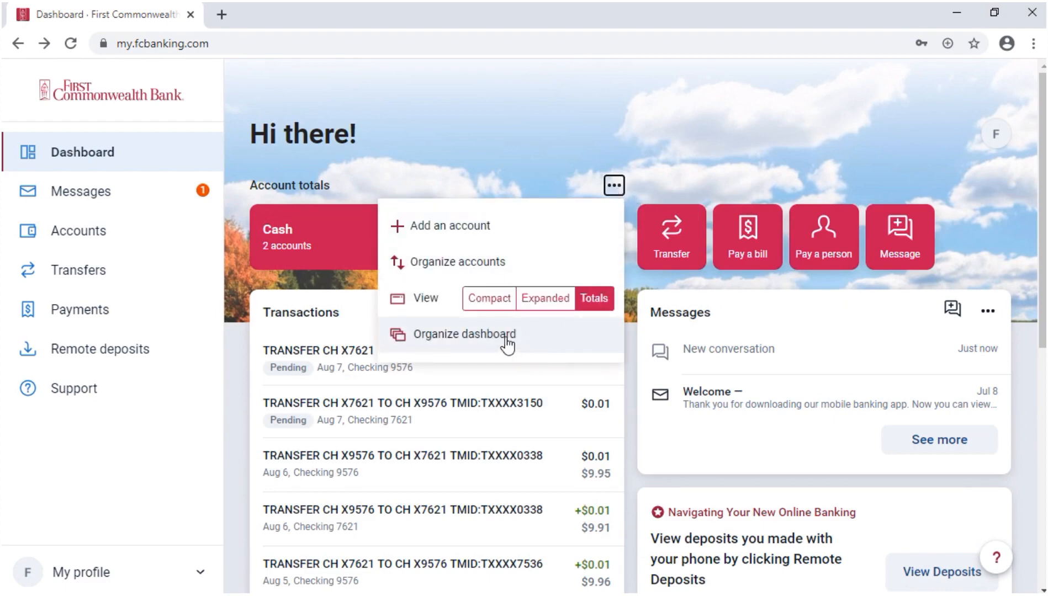
click(462, 333)
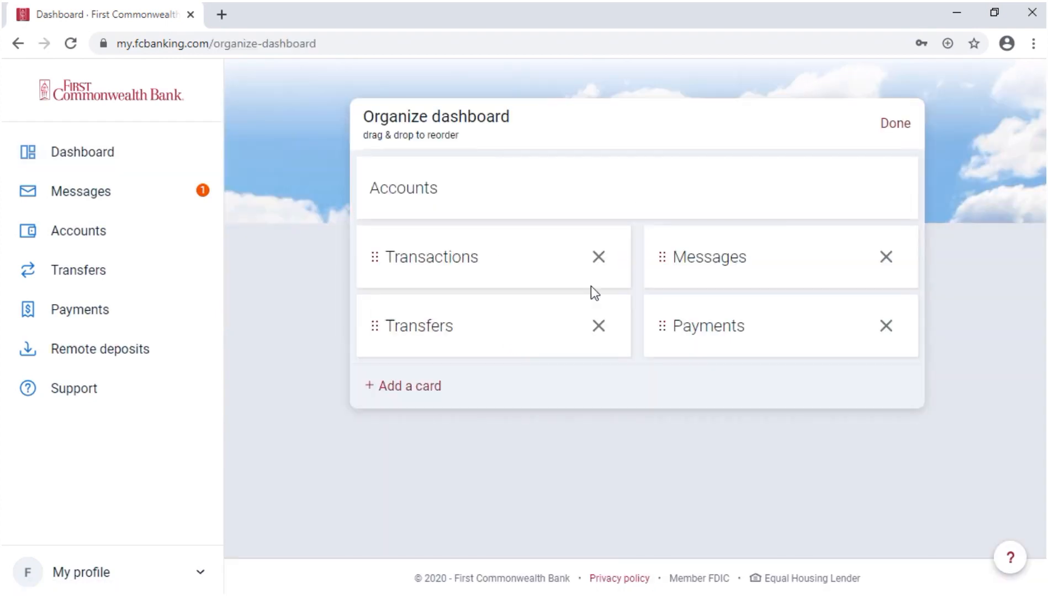
click(895, 124)
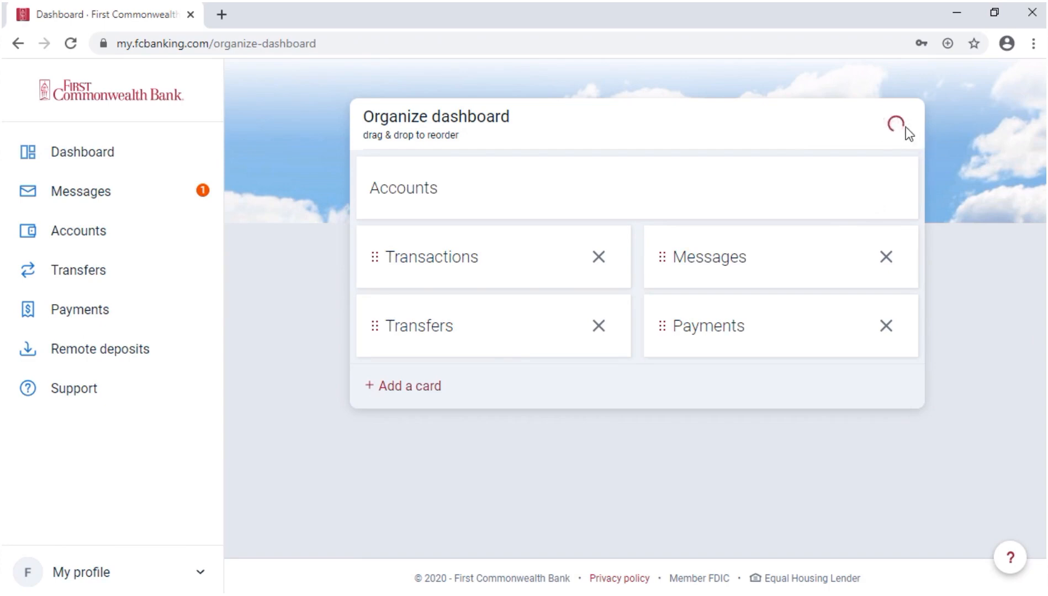
click(896, 126)
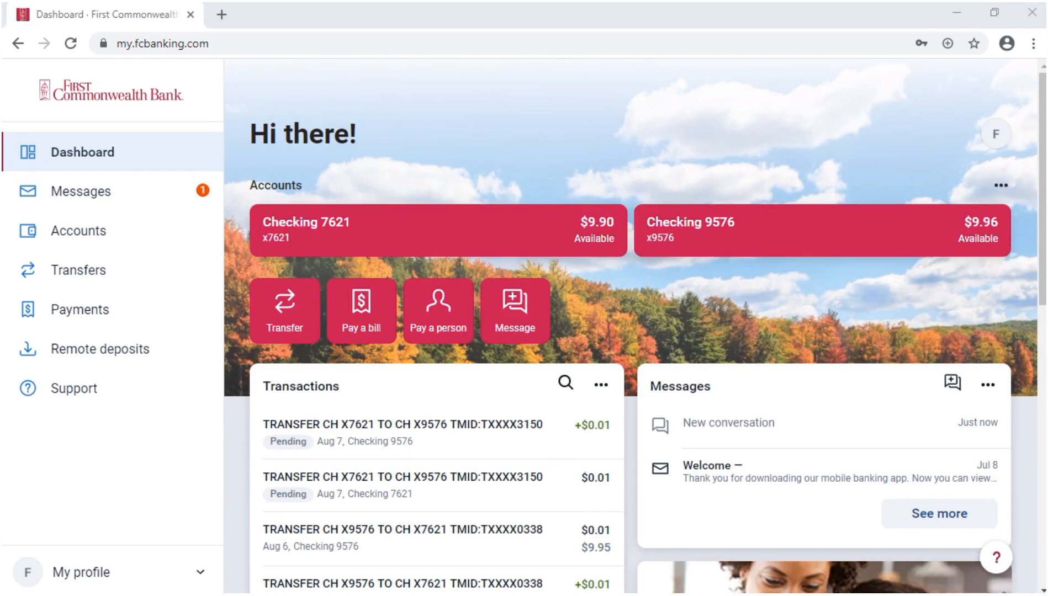
Step: Open Support from the help button and start a new message conversation with the bank
click(995, 577)
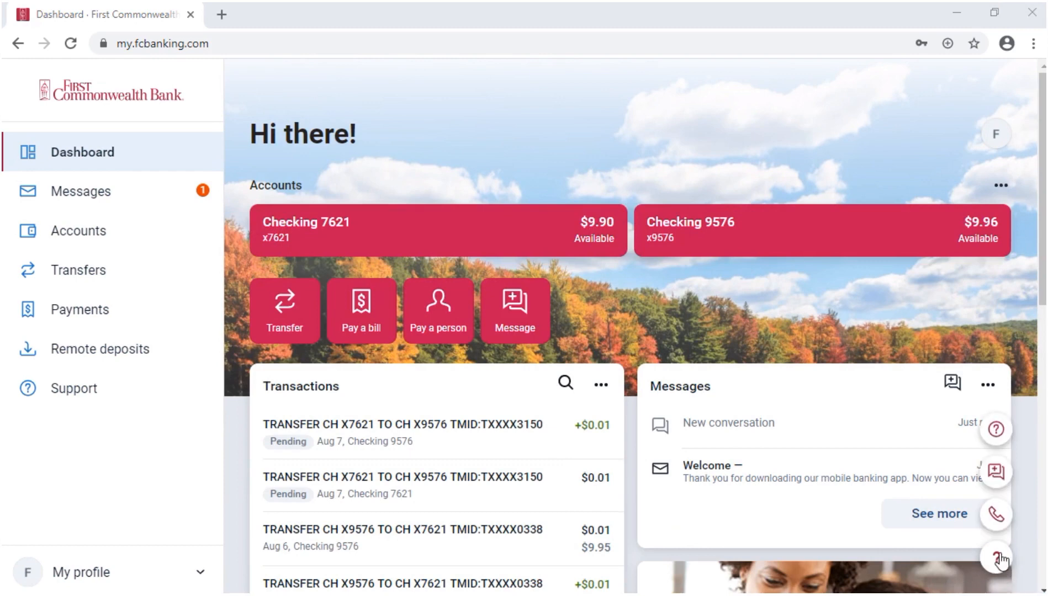
mouse_move(996, 429)
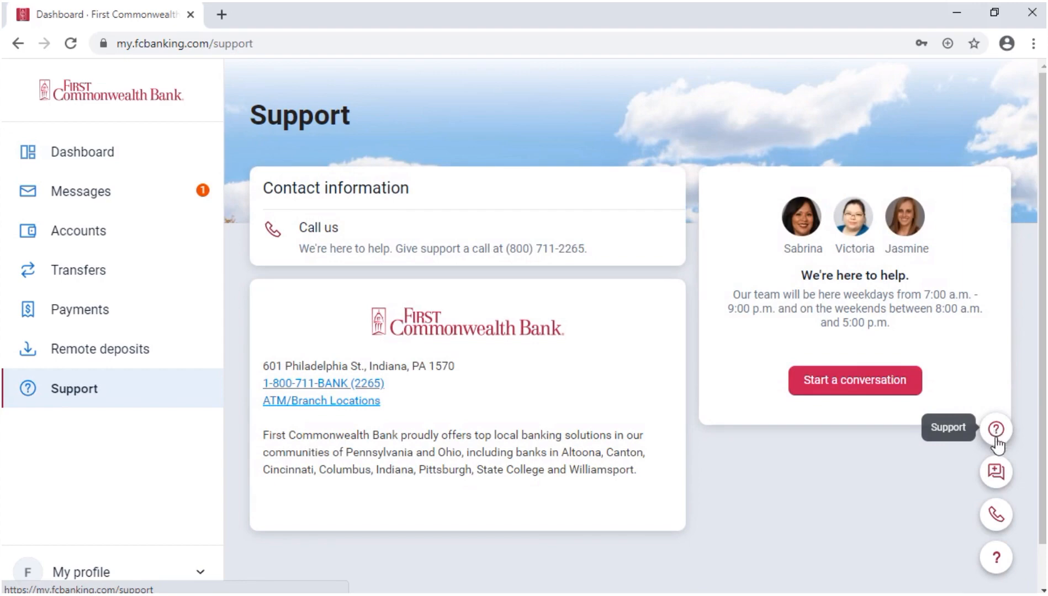
click(854, 380)
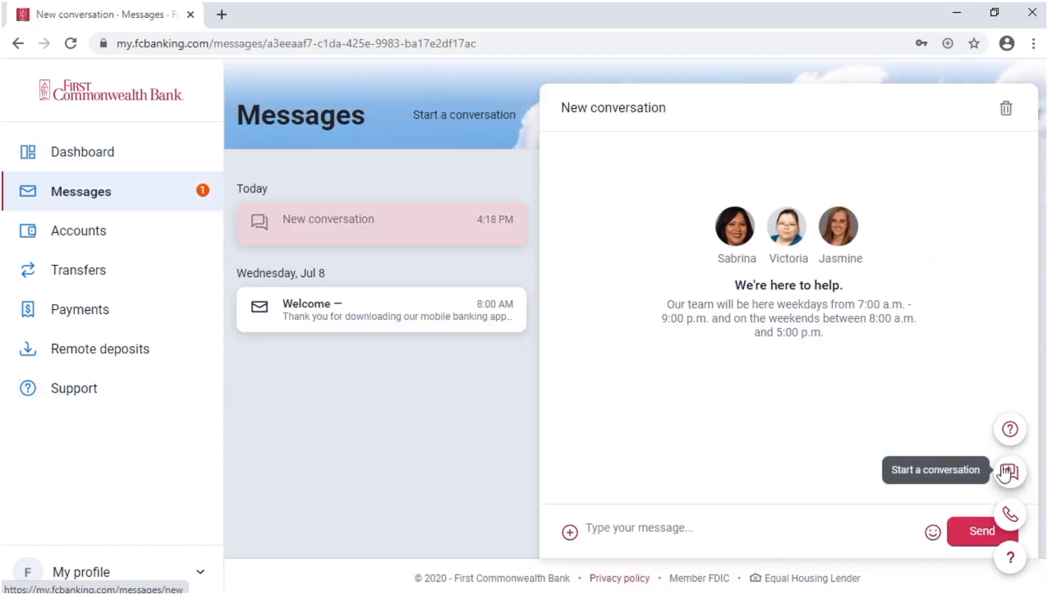
mouse_move(1009, 514)
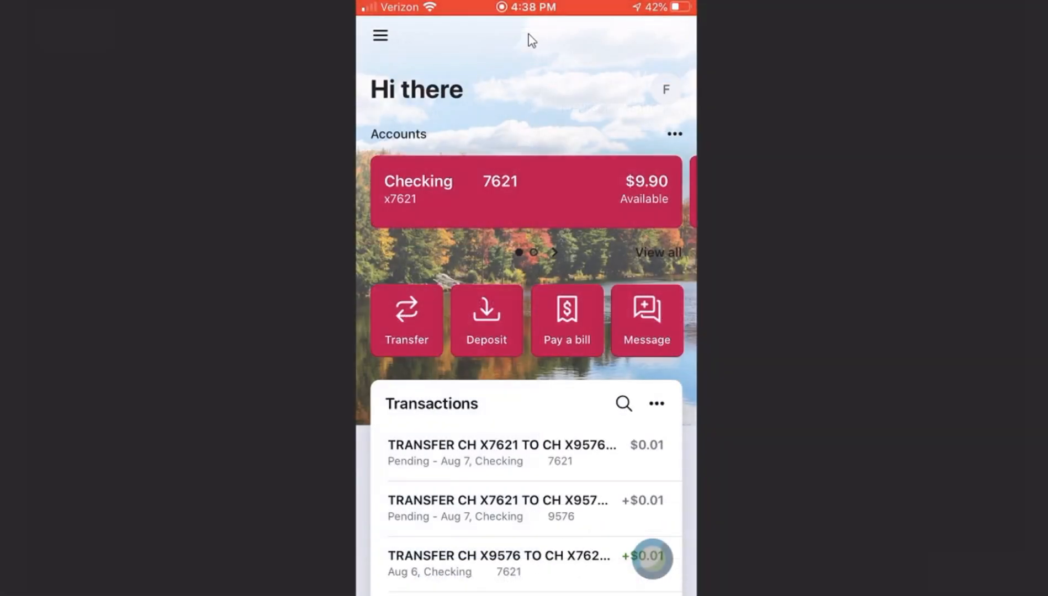
Step: Scroll the dashboard to view the Support screen, then go back
scroll(down, 3)
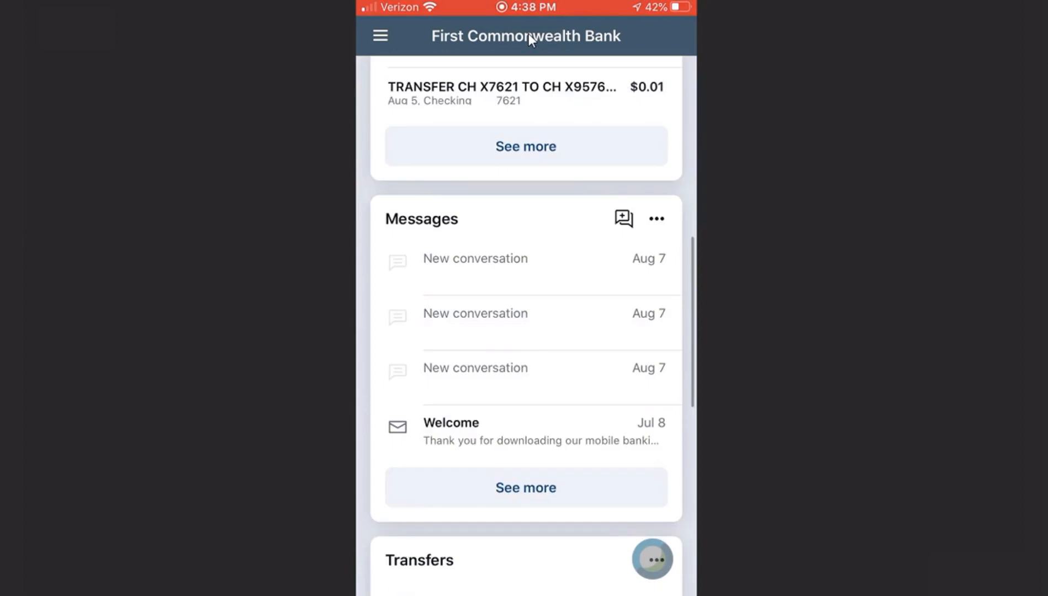
scroll(down, 3)
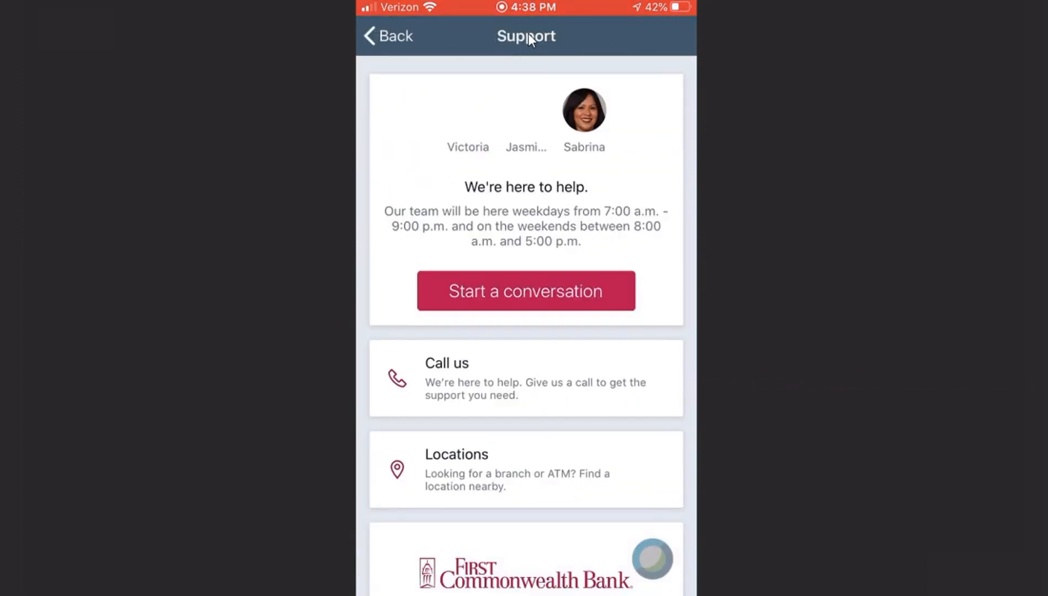
click(387, 36)
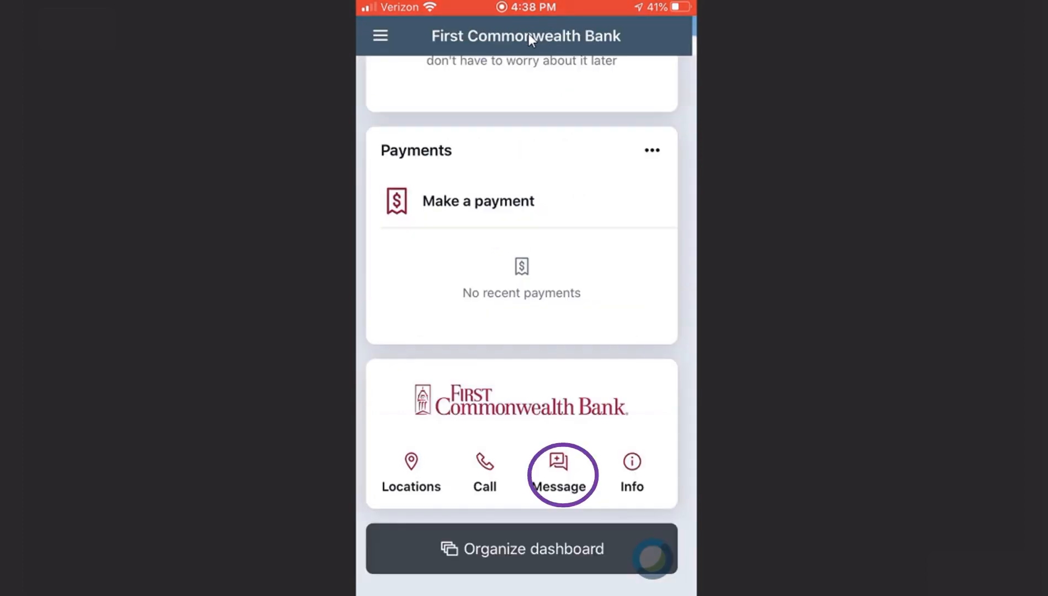
click(562, 468)
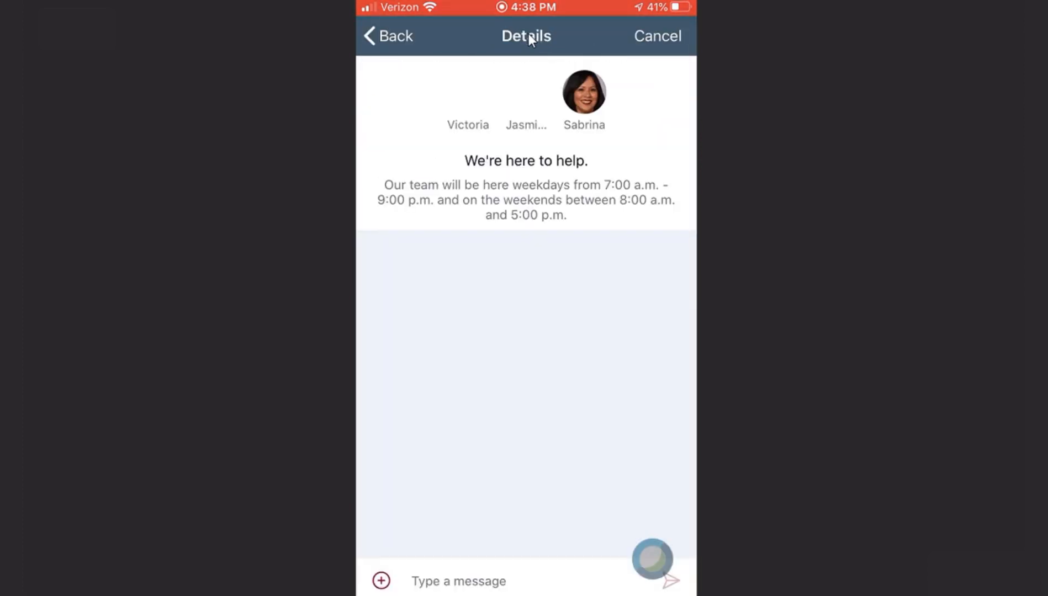
click(656, 36)
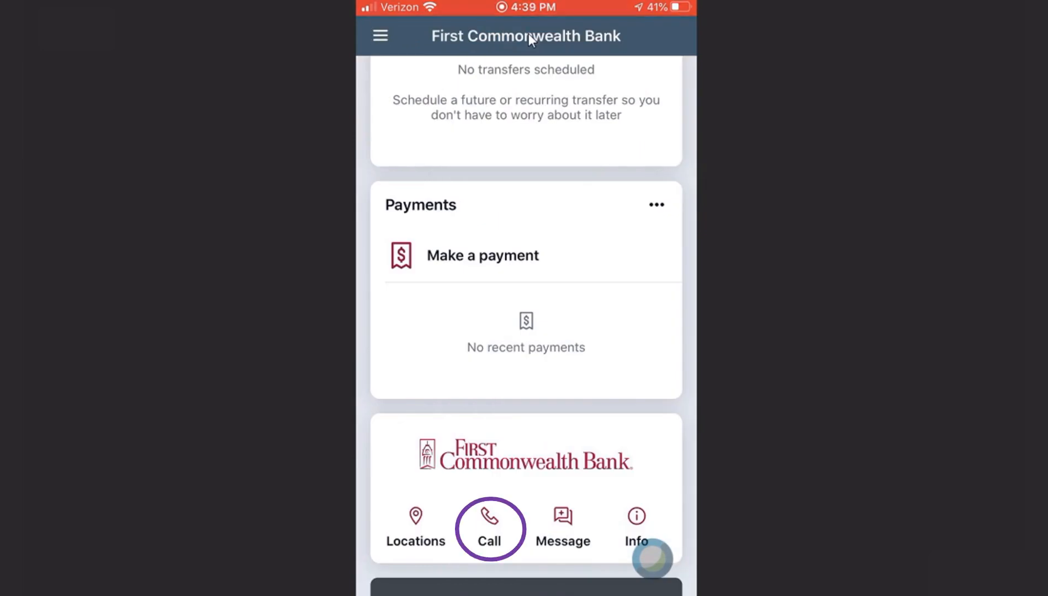
click(488, 528)
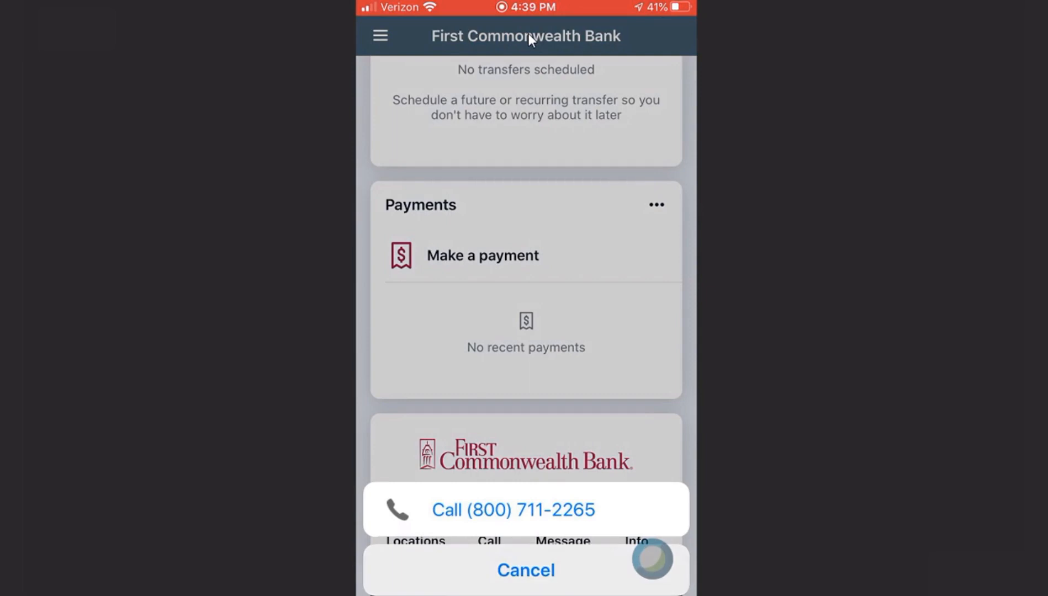
Step: Dismiss the call prompt and list nearby Greensburg branches in the Locations finder
click(525, 570)
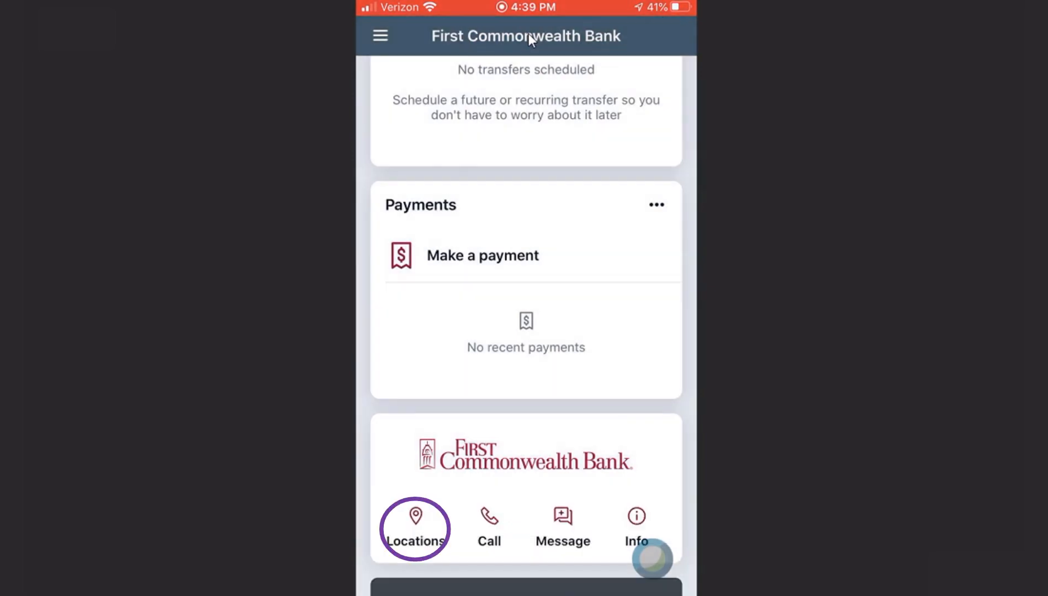
click(414, 528)
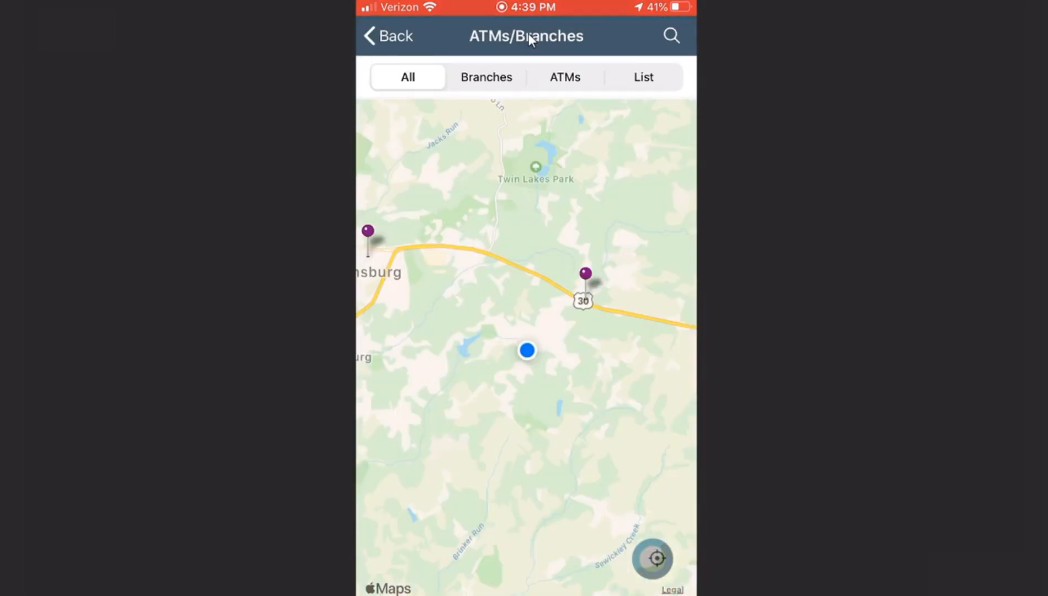
click(486, 77)
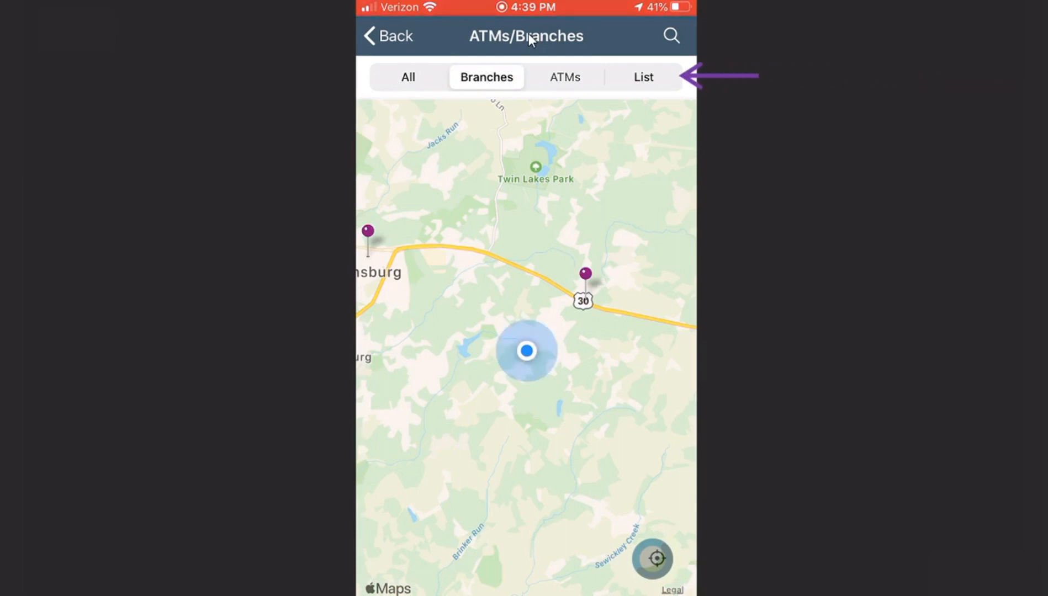
click(642, 76)
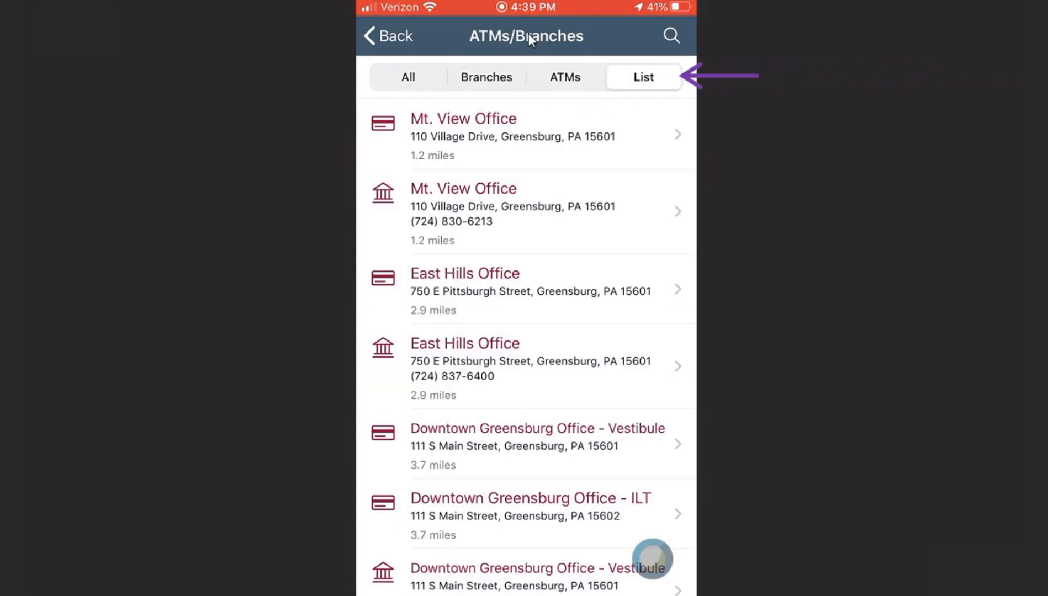